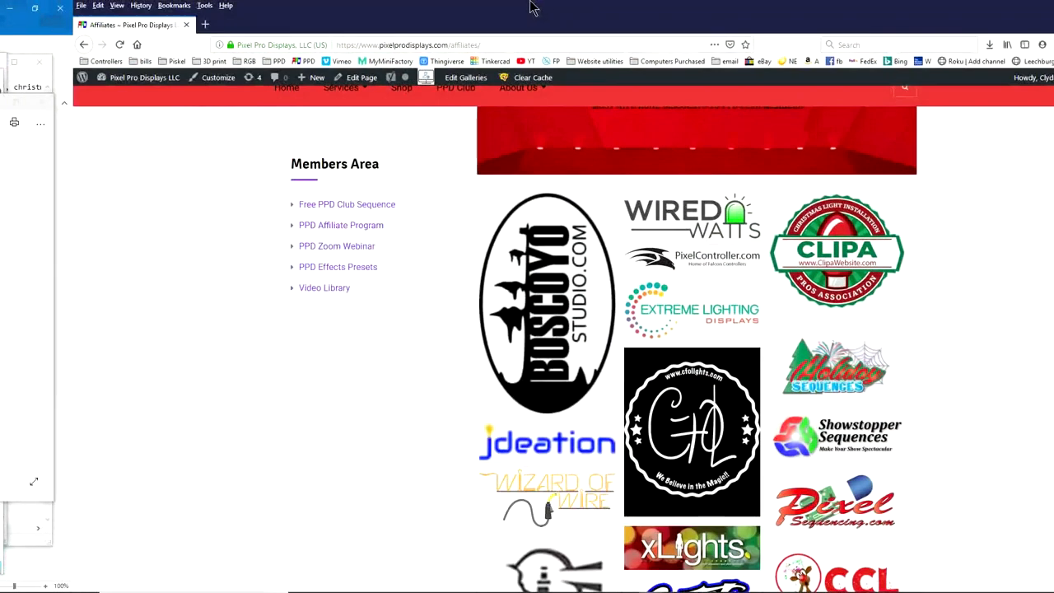
mouse_move(425, 29)
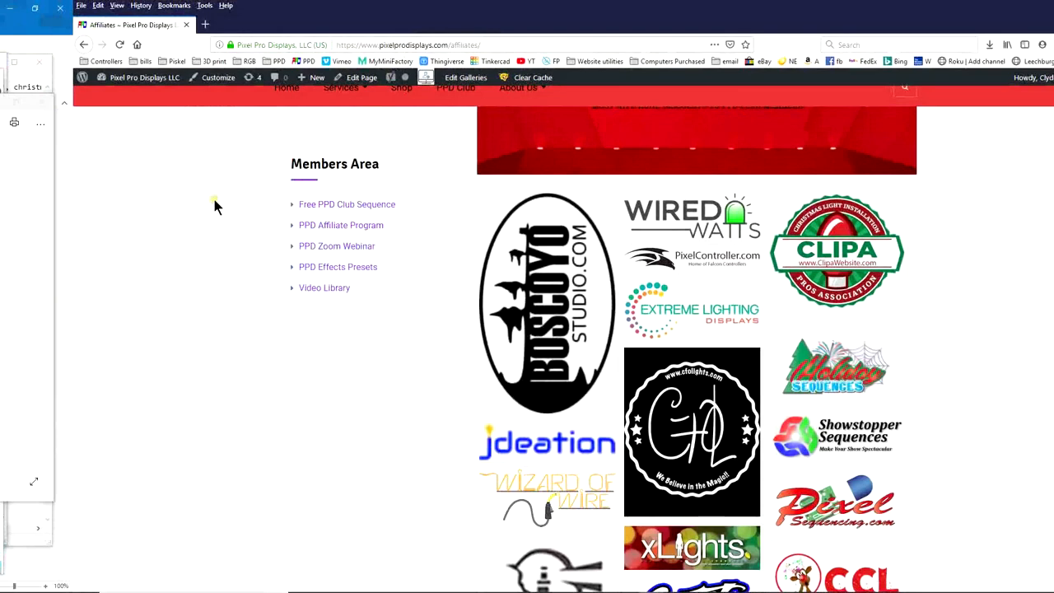
mouse_move(434, 240)
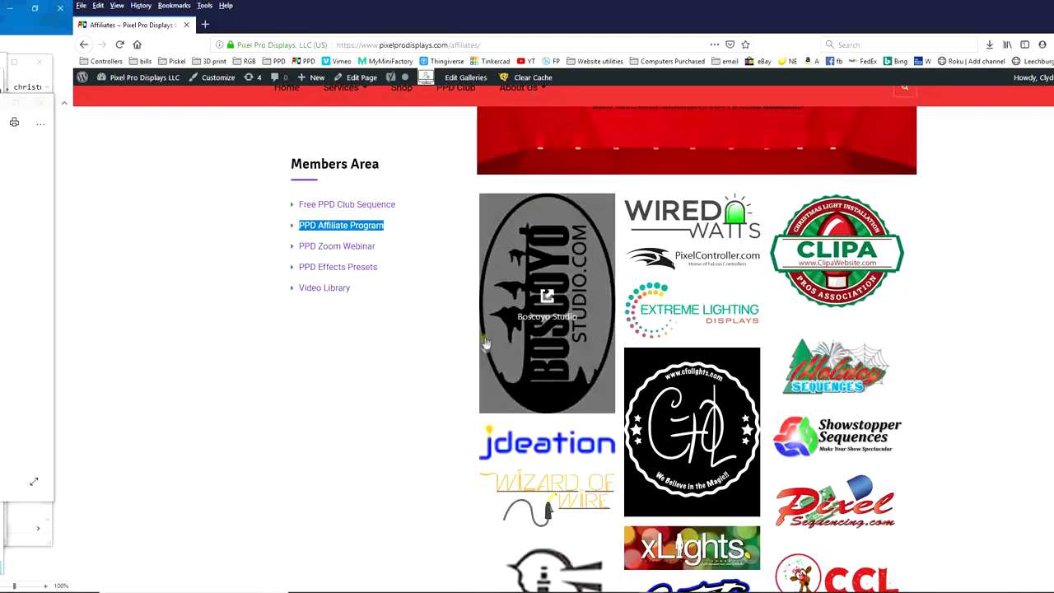
mouse_move(603, 220)
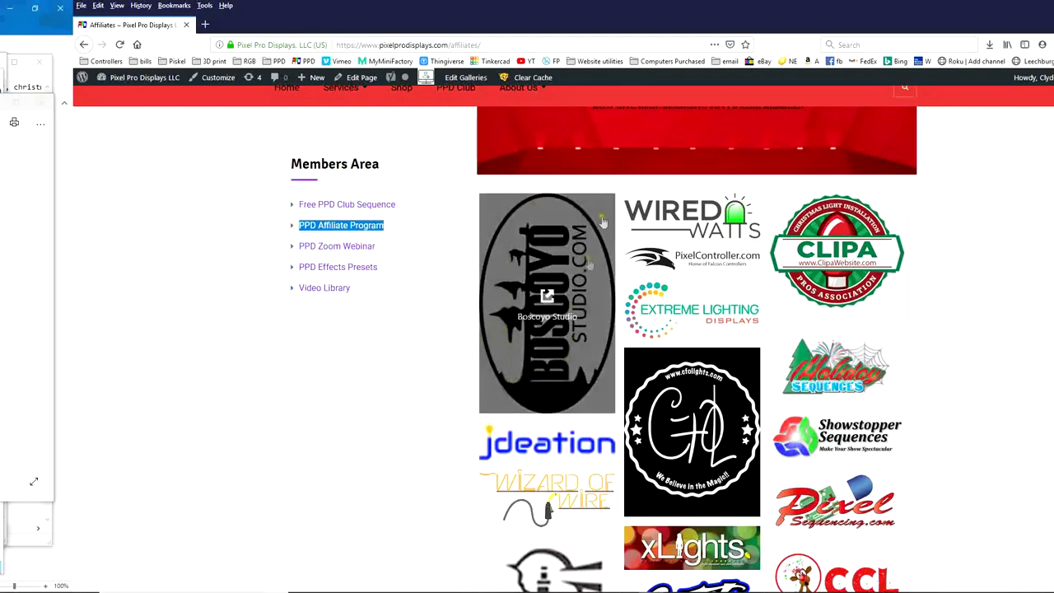
mouse_move(691, 425)
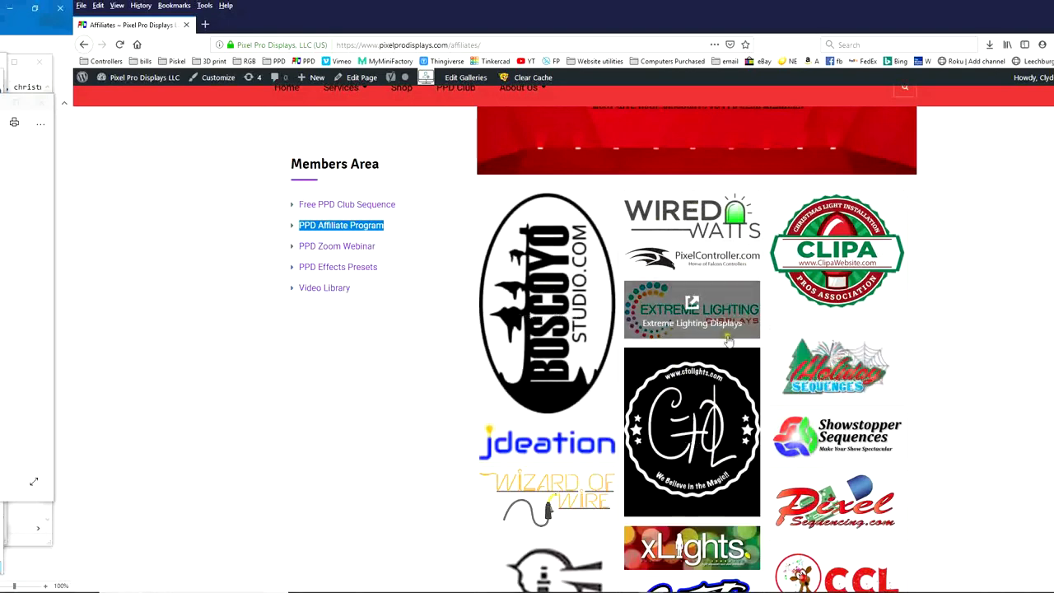
Step: Add a Sphere model to the house layout at the upper right, nudged down slightly
scroll("down", 3)
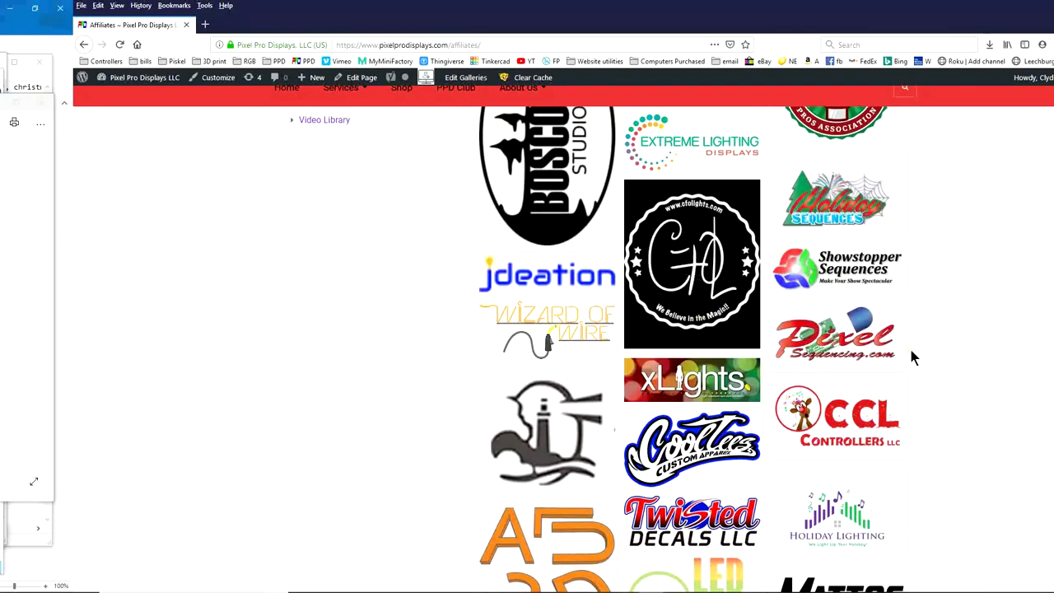
mouse_move(836, 197)
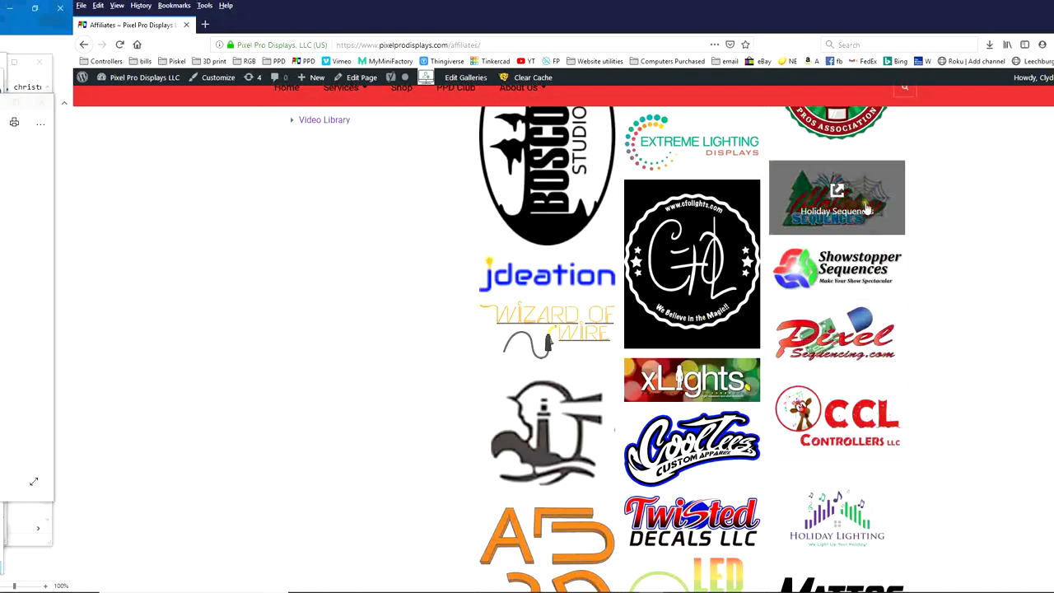
mouse_move(547, 329)
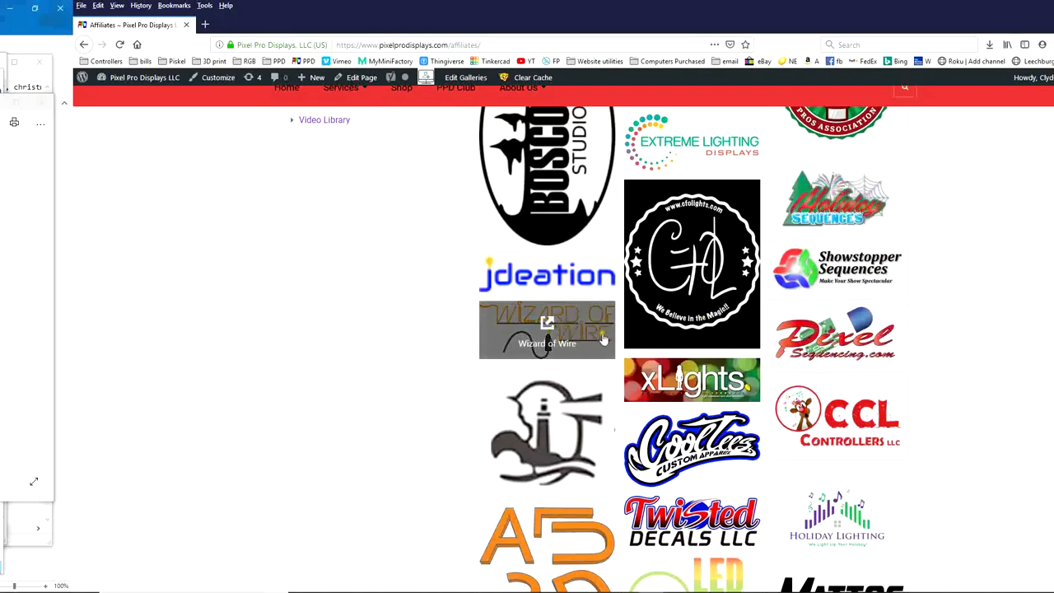
mouse_move(591, 338)
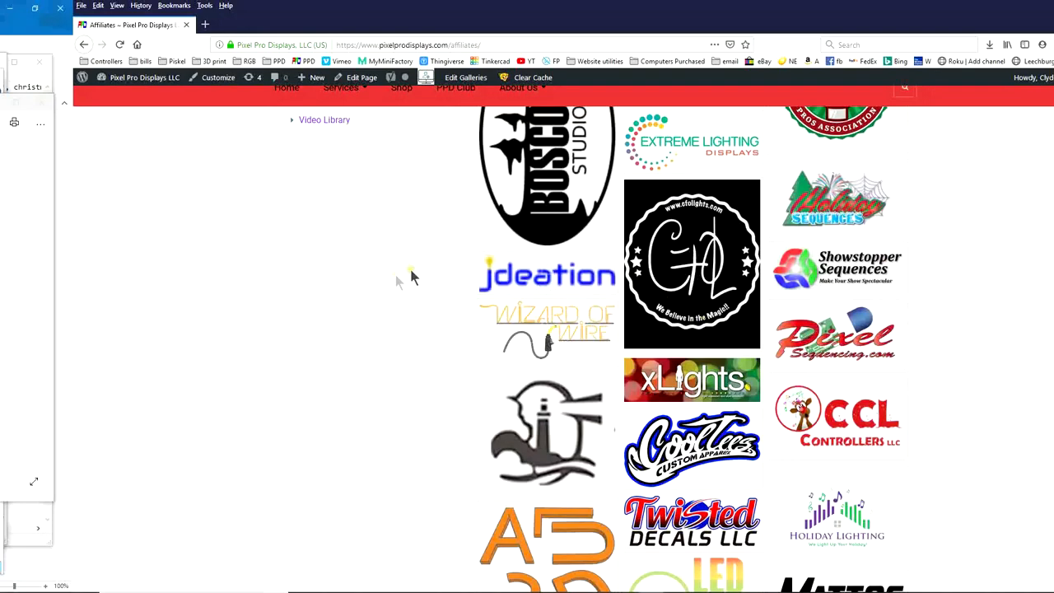
mouse_move(428, 373)
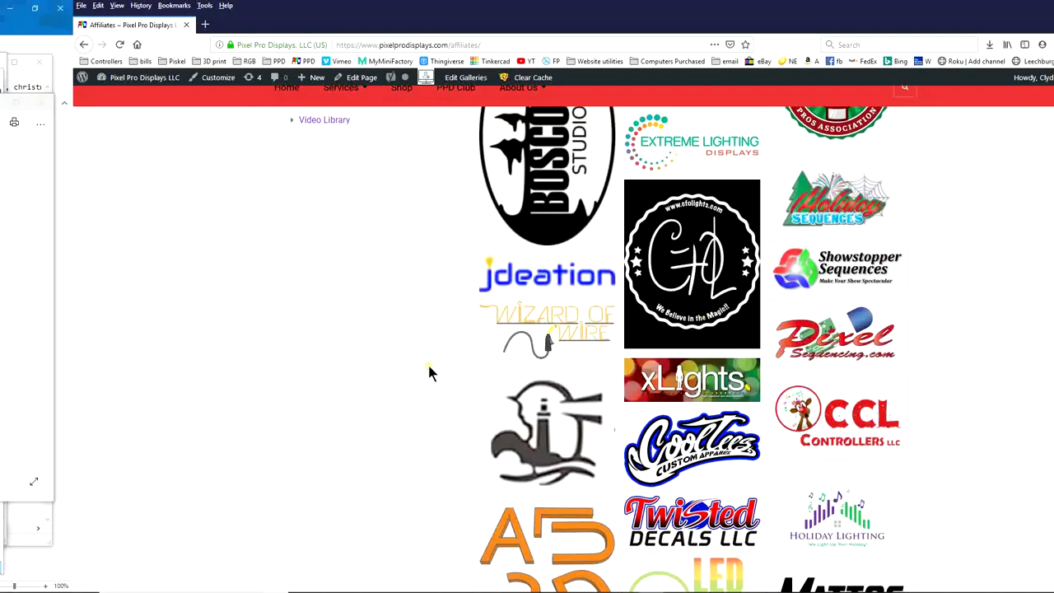
scroll("down", 3)
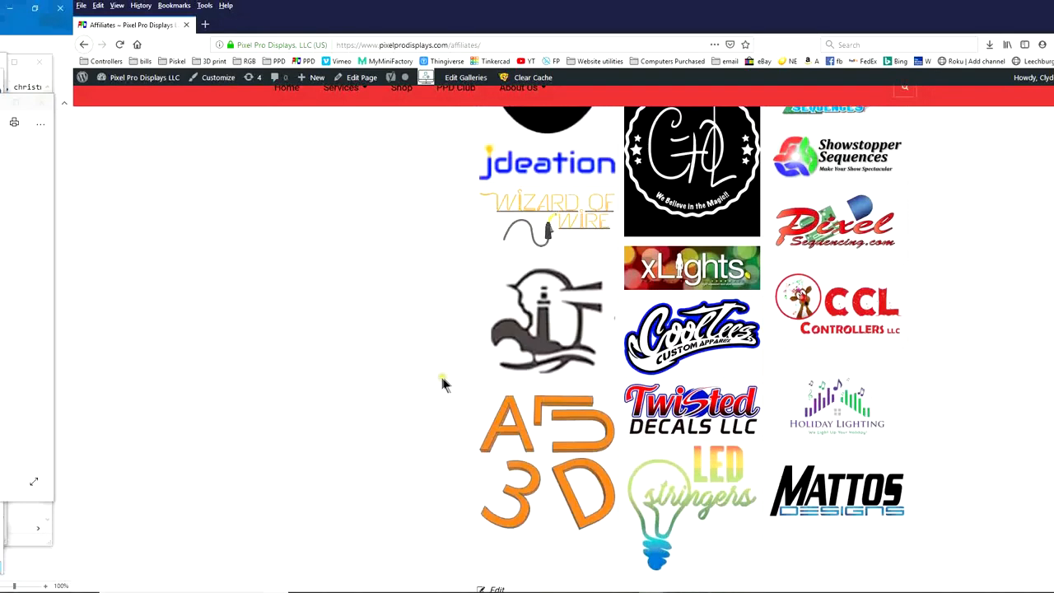
mouse_move(547, 424)
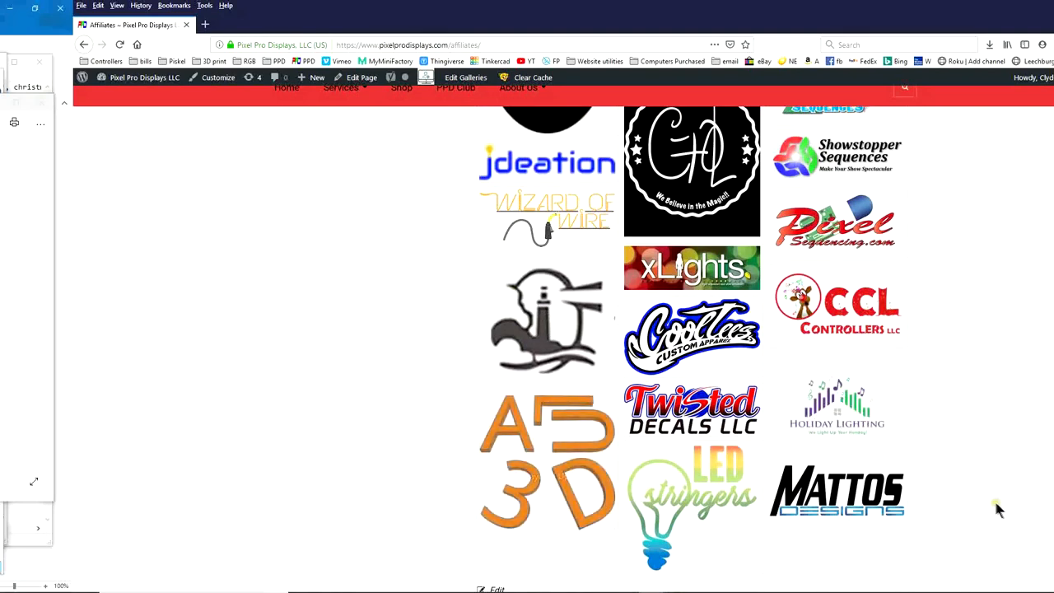
mouse_move(837, 491)
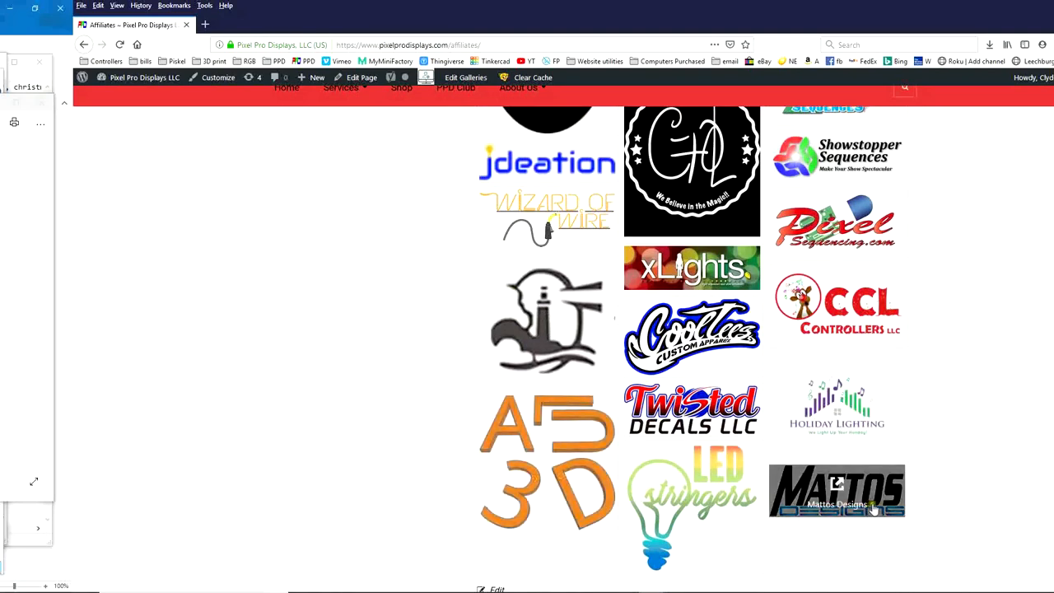
mouse_move(875, 500)
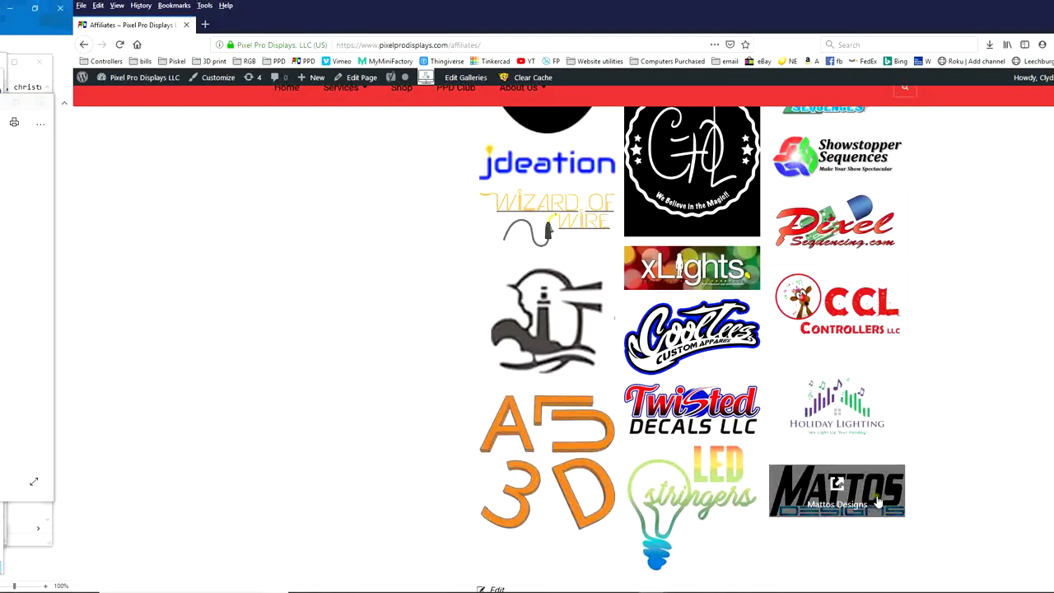
mouse_move(865, 471)
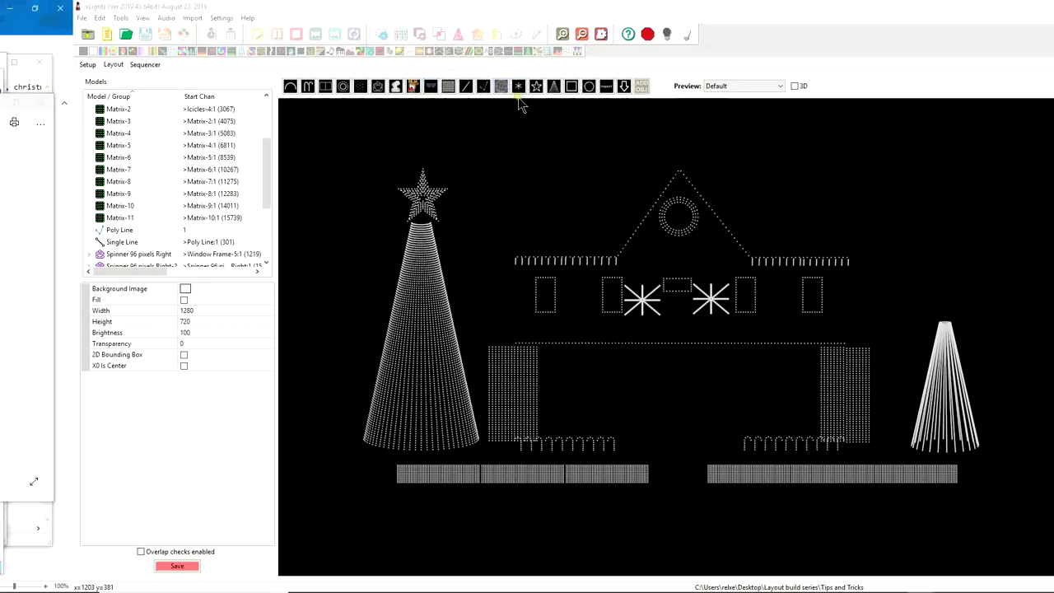
left_click(500, 85)
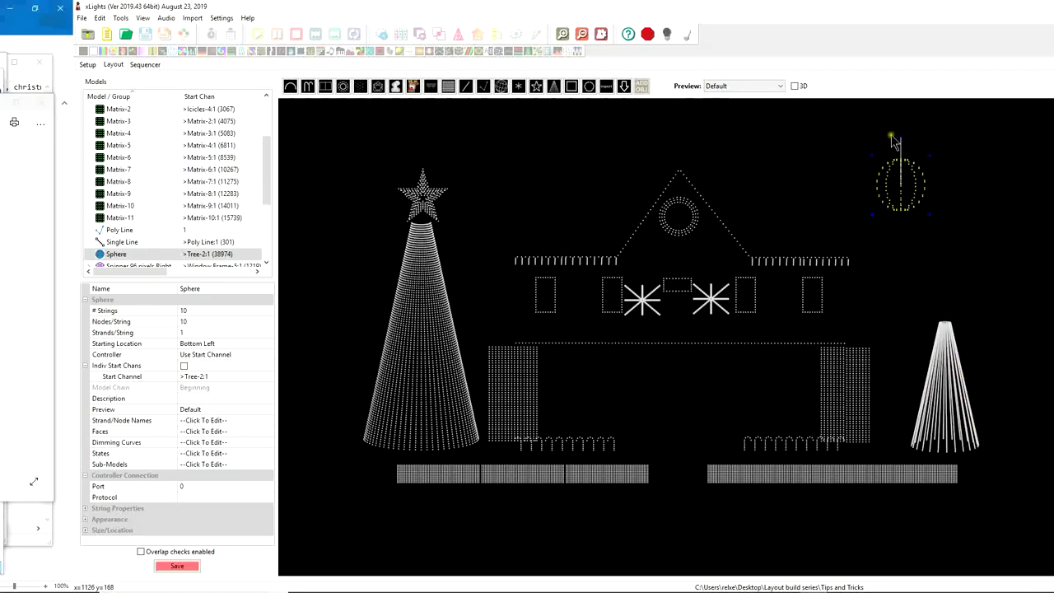
mouse_move(869, 145)
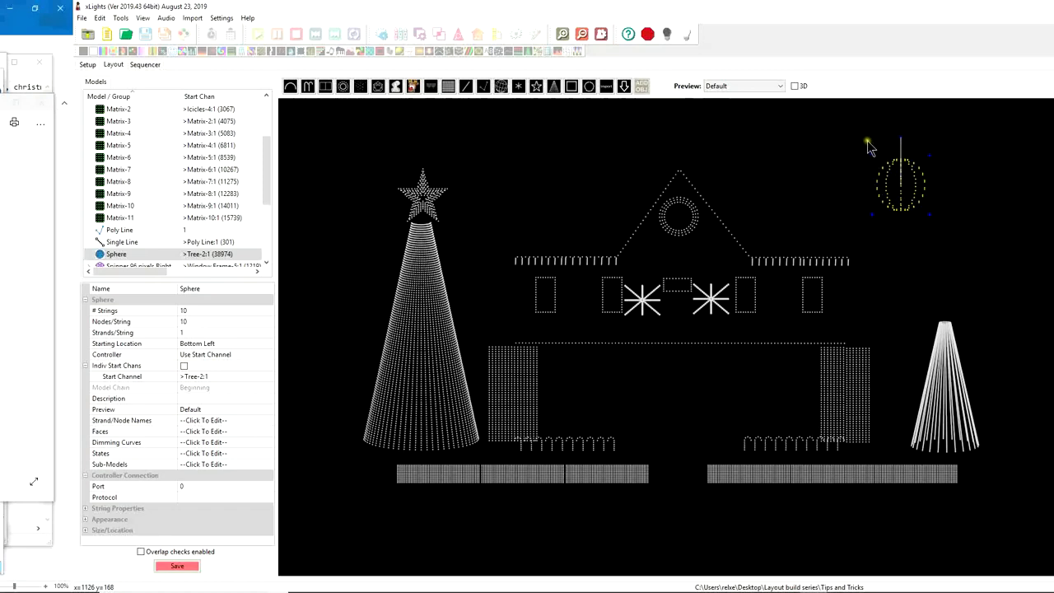
mouse_move(882, 201)
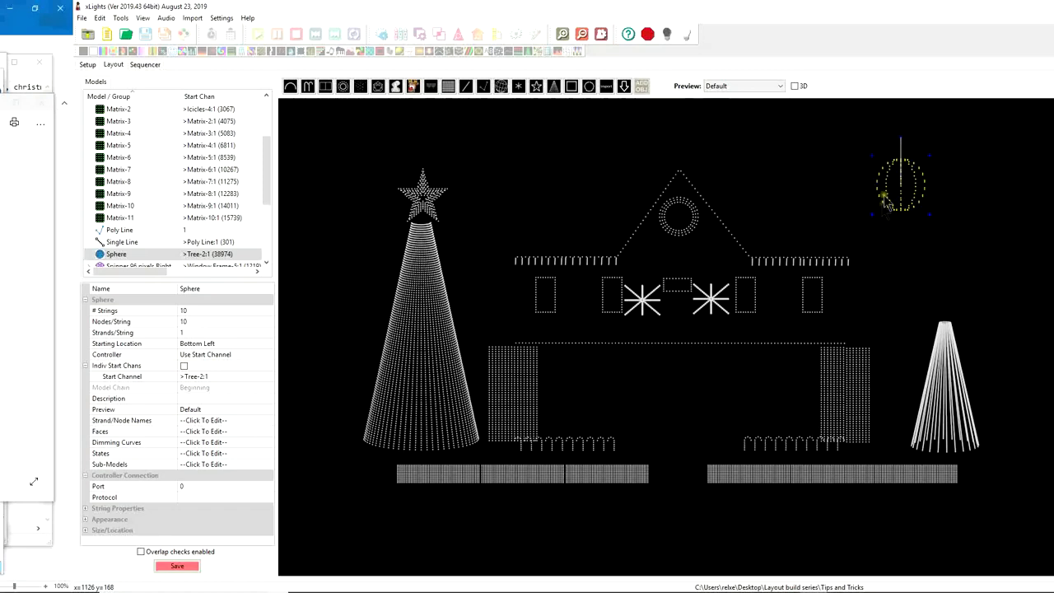
mouse_move(903, 201)
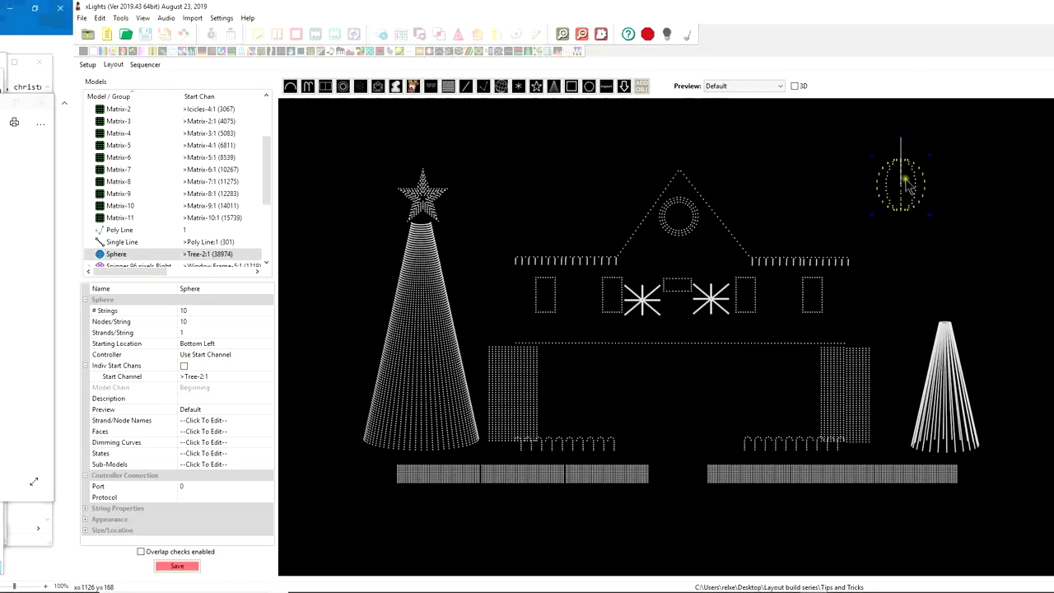
mouse_move(904, 211)
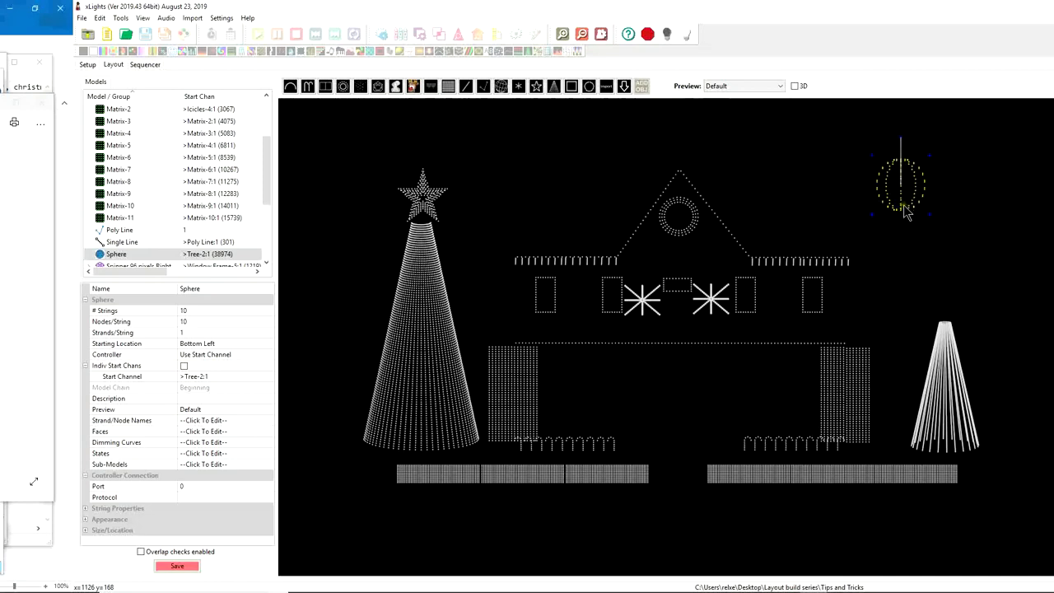
left_click_drag(902, 181, 919, 234)
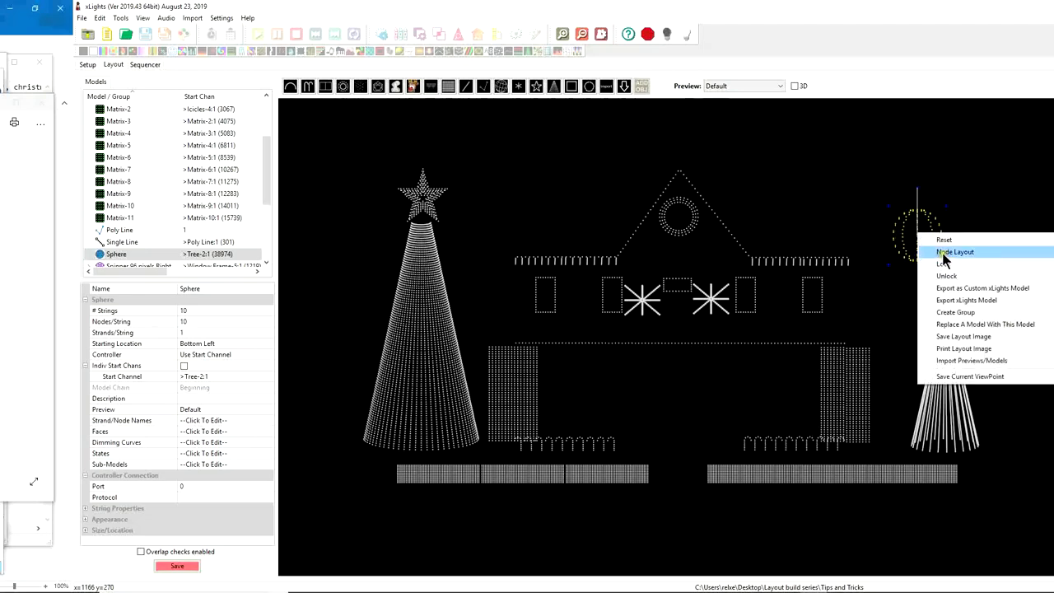
left_click(955, 250)
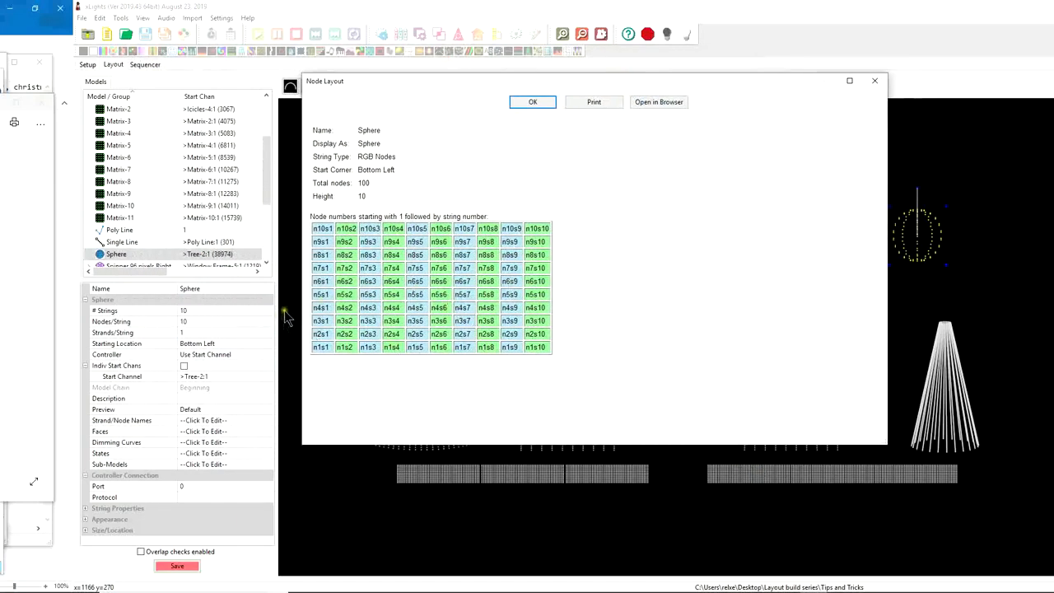
mouse_move(327, 163)
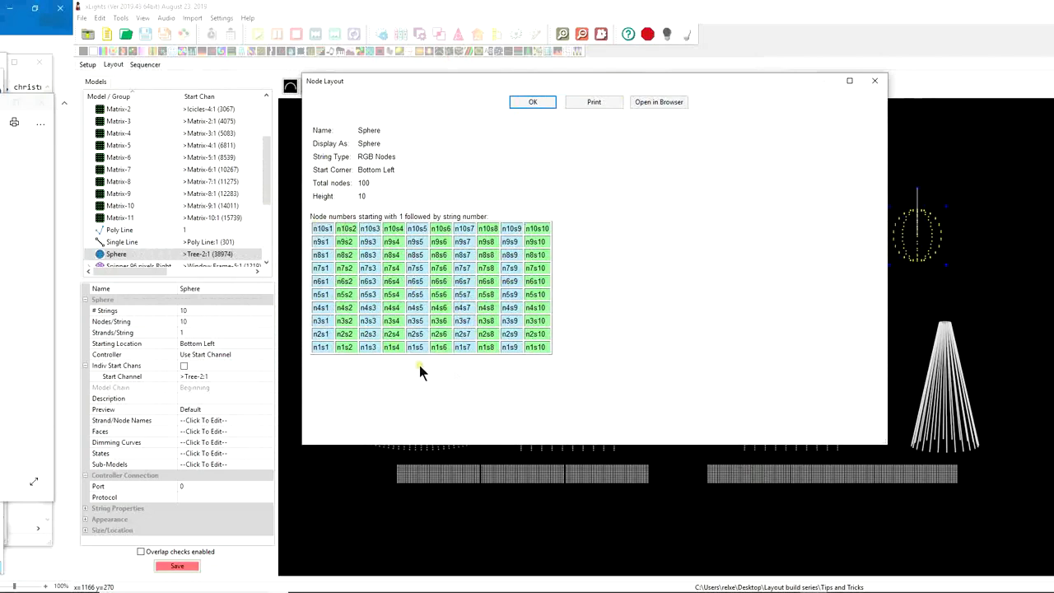
mouse_move(326, 313)
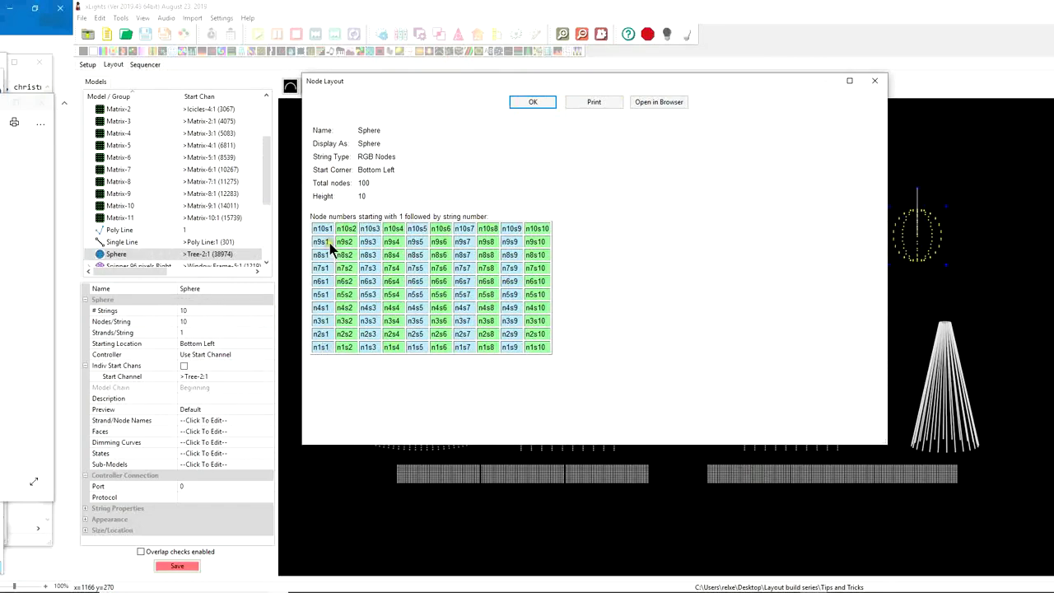
mouse_move(213, 372)
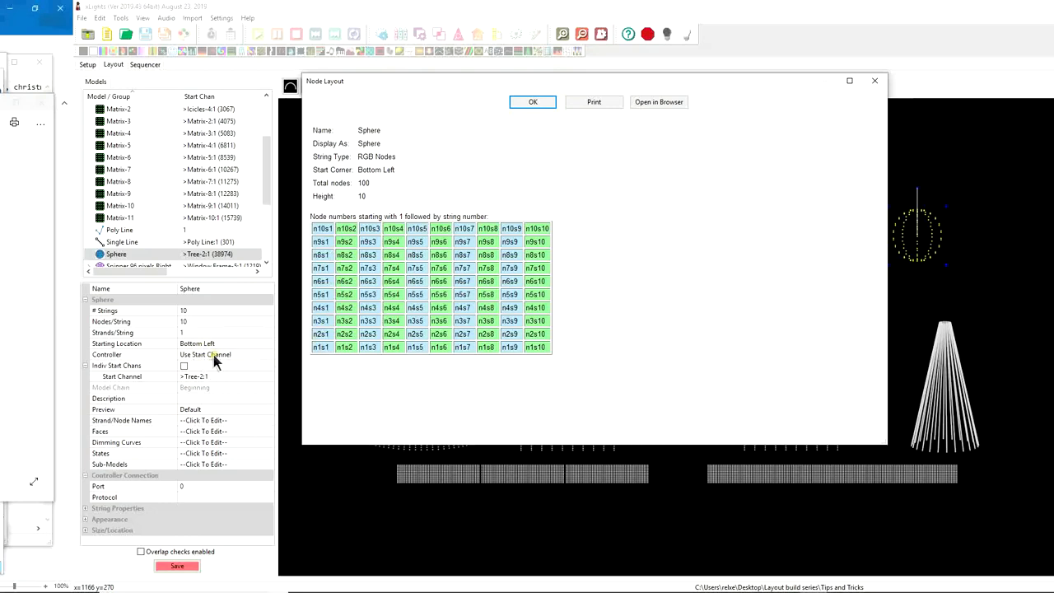
mouse_move(205, 356)
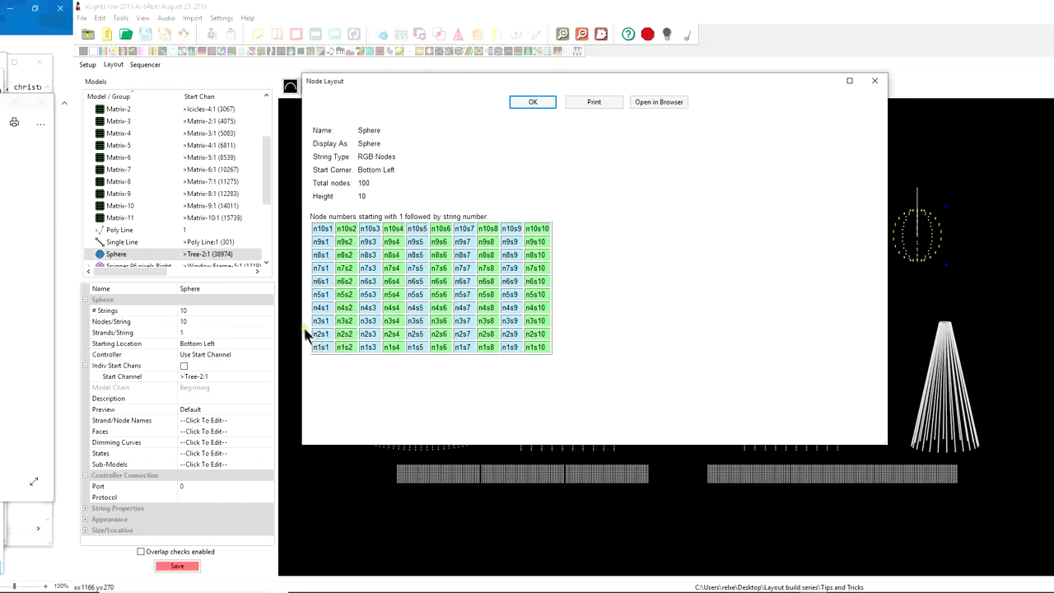
mouse_move(320, 349)
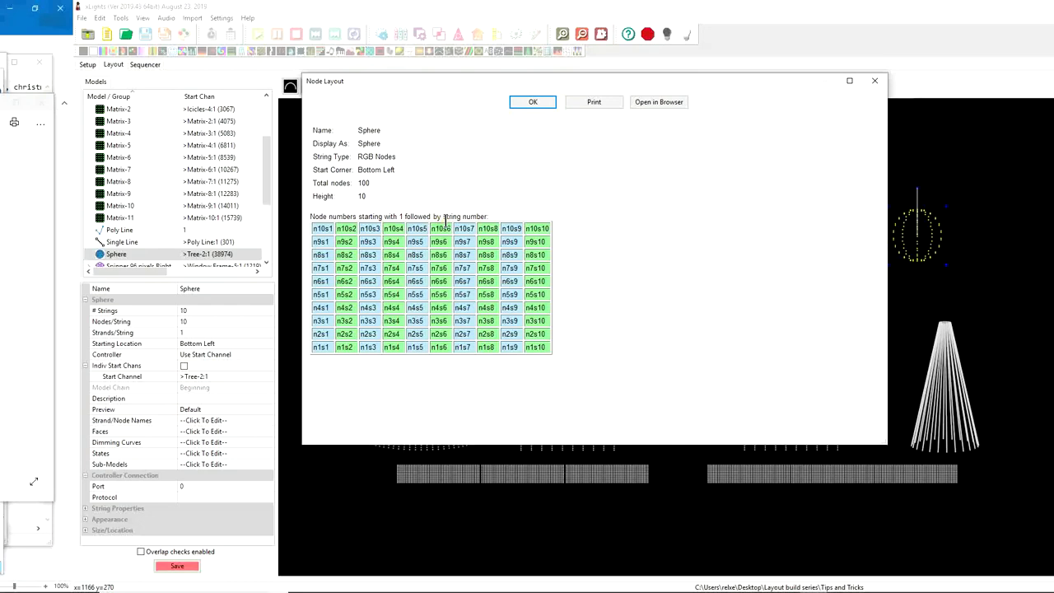
mouse_move(309, 295)
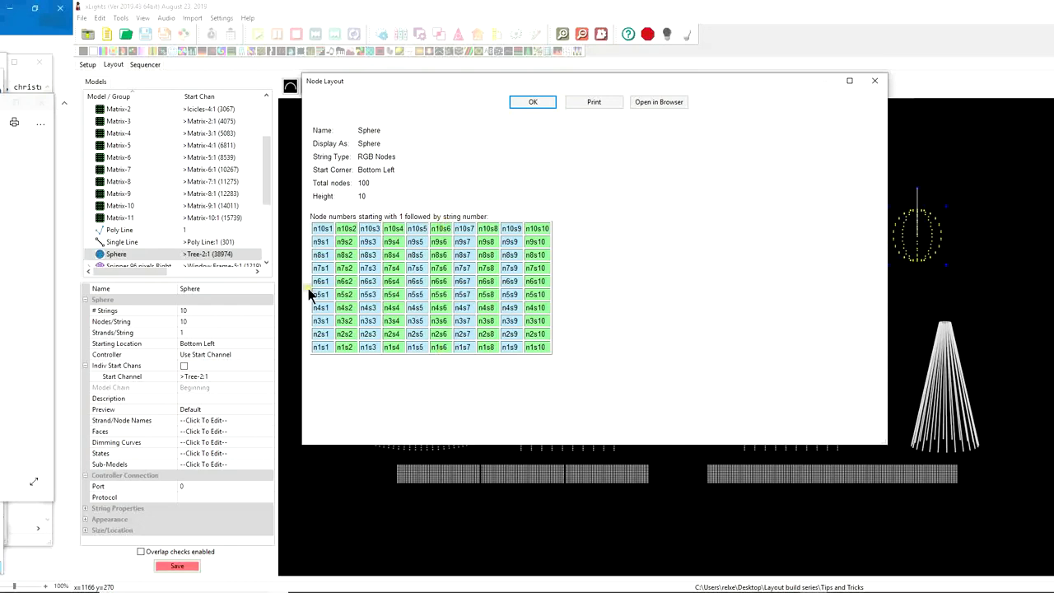
mouse_move(507, 319)
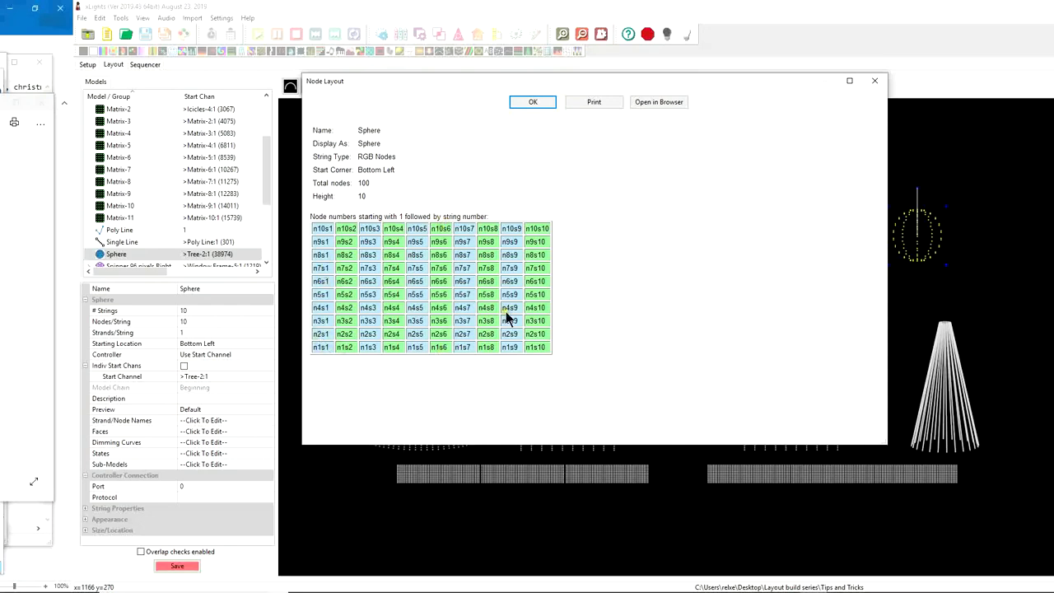
mouse_move(509, 326)
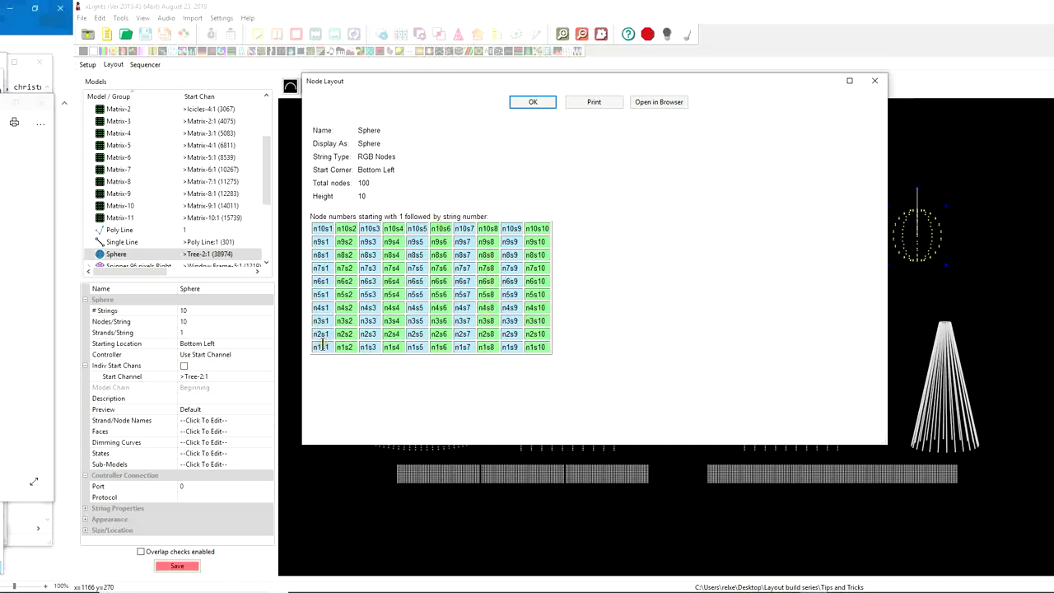
left_click(369, 346)
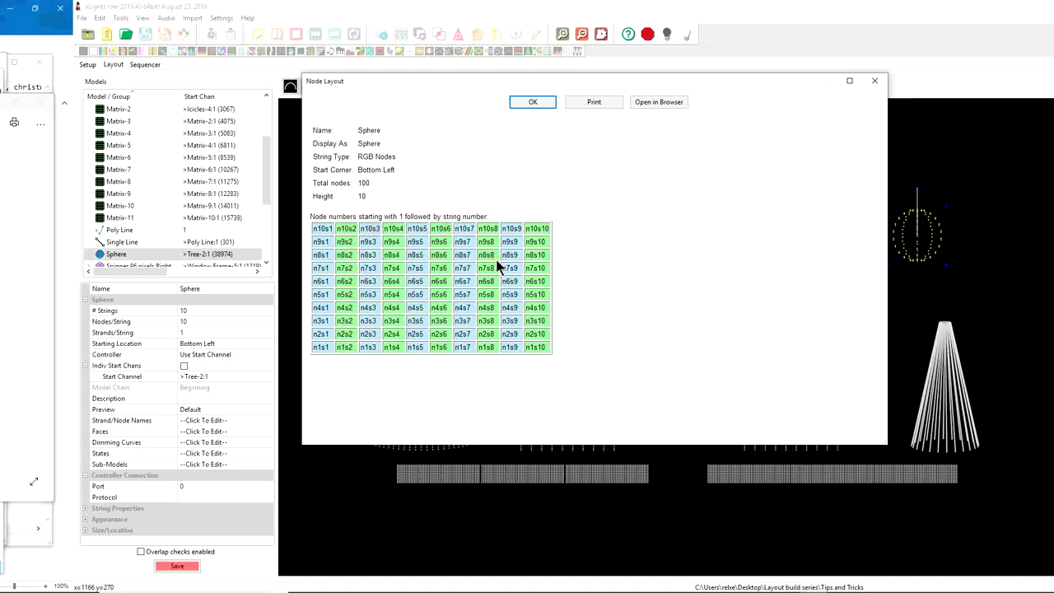
mouse_move(326, 280)
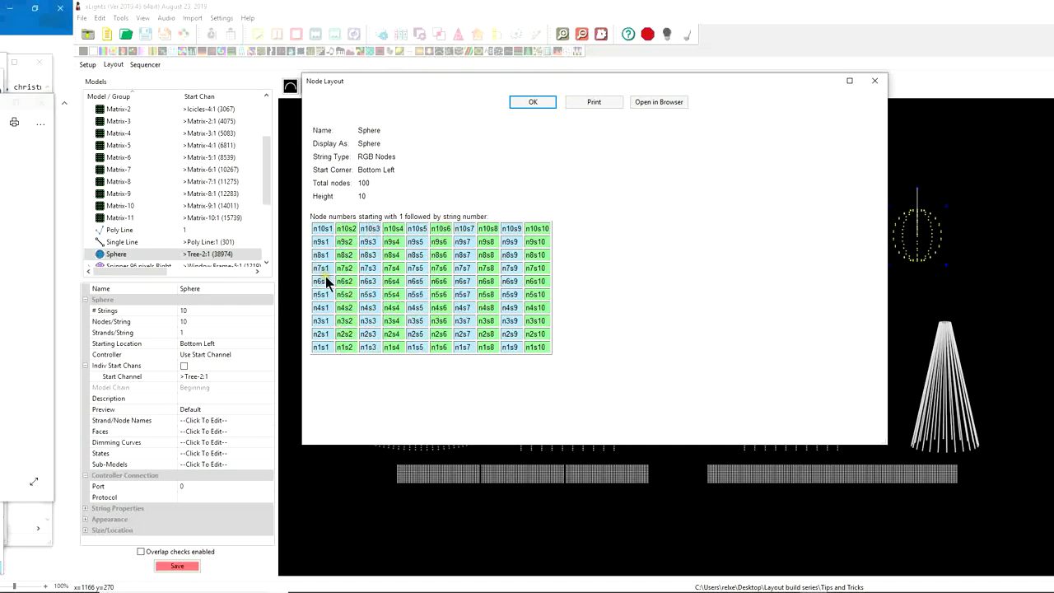
mouse_move(145, 319)
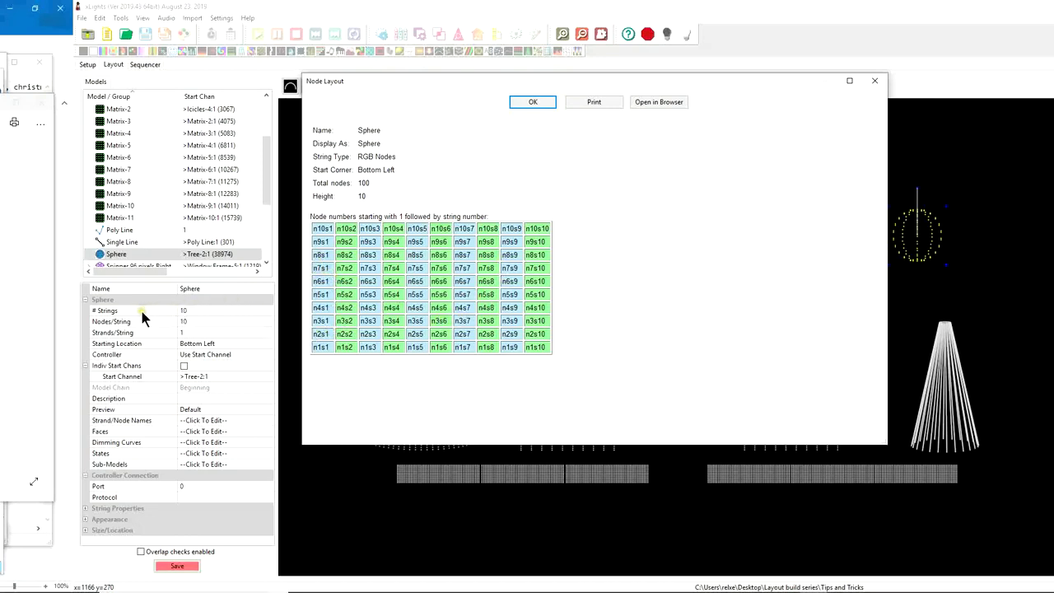
mouse_move(185, 316)
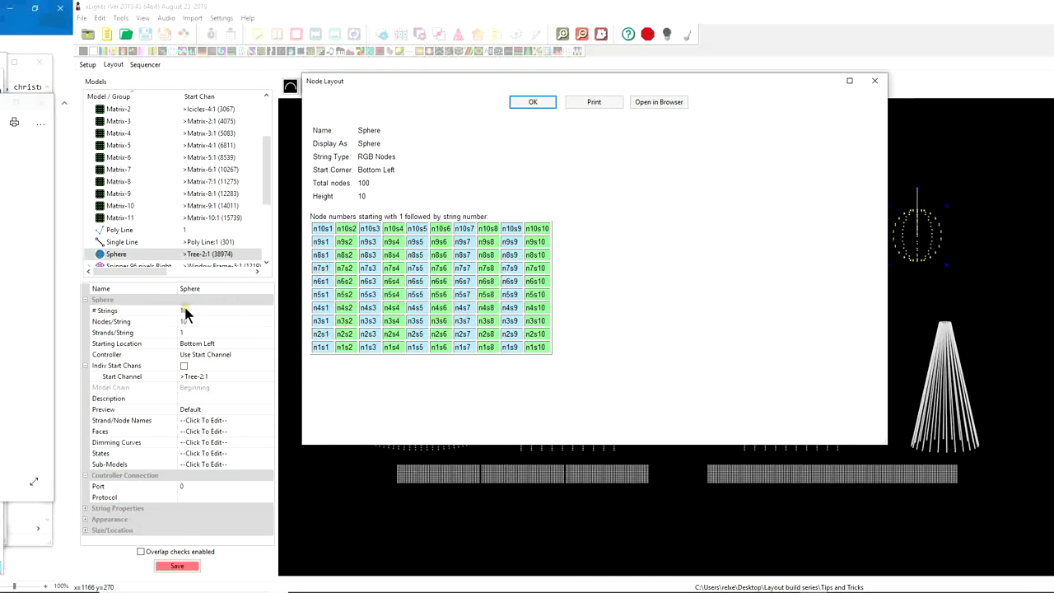
type("10")
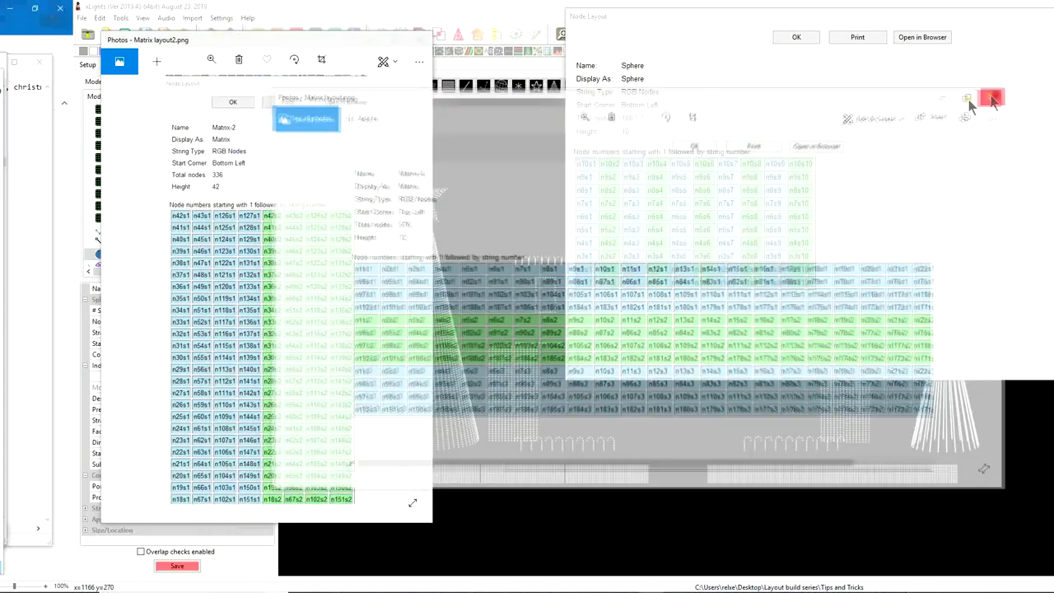
Step: Close the Matrix-2 layout picture and the Sphere's Node Layout dialog
left_click(991, 99)
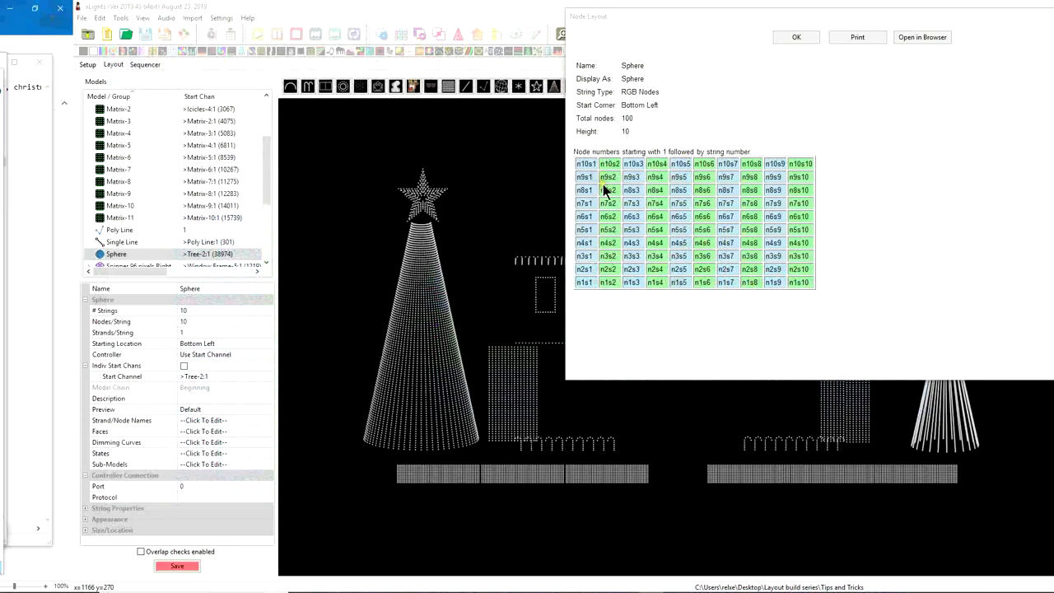
mouse_move(773, 8)
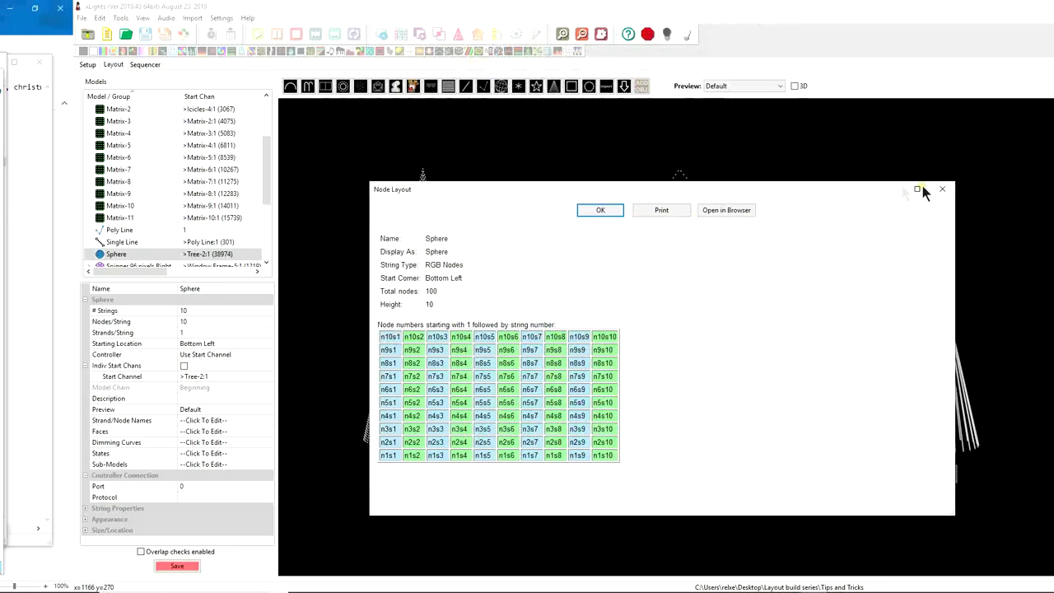
left_click(942, 188)
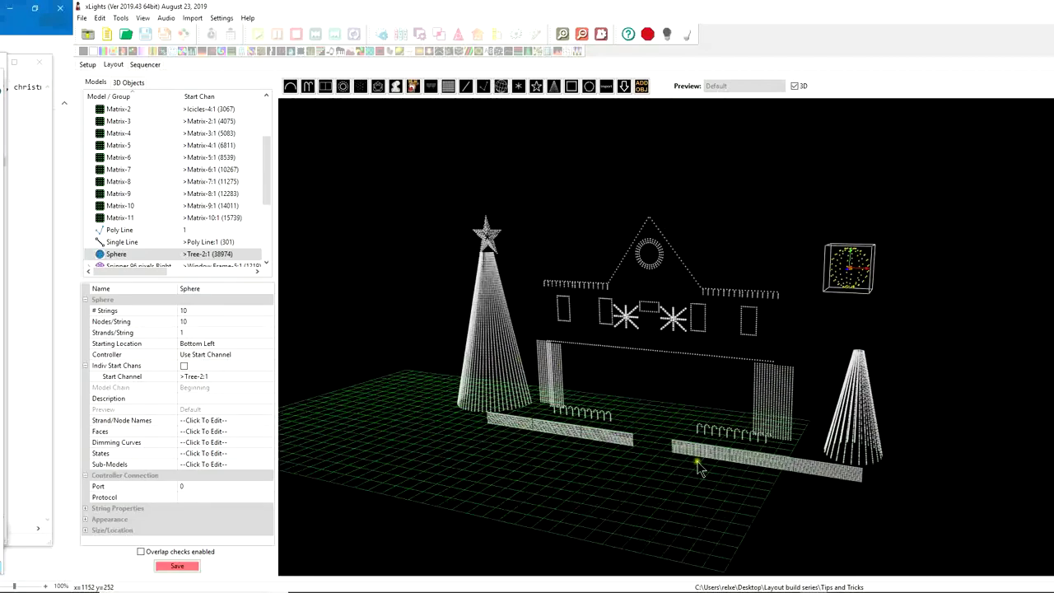
mouse_move(659, 402)
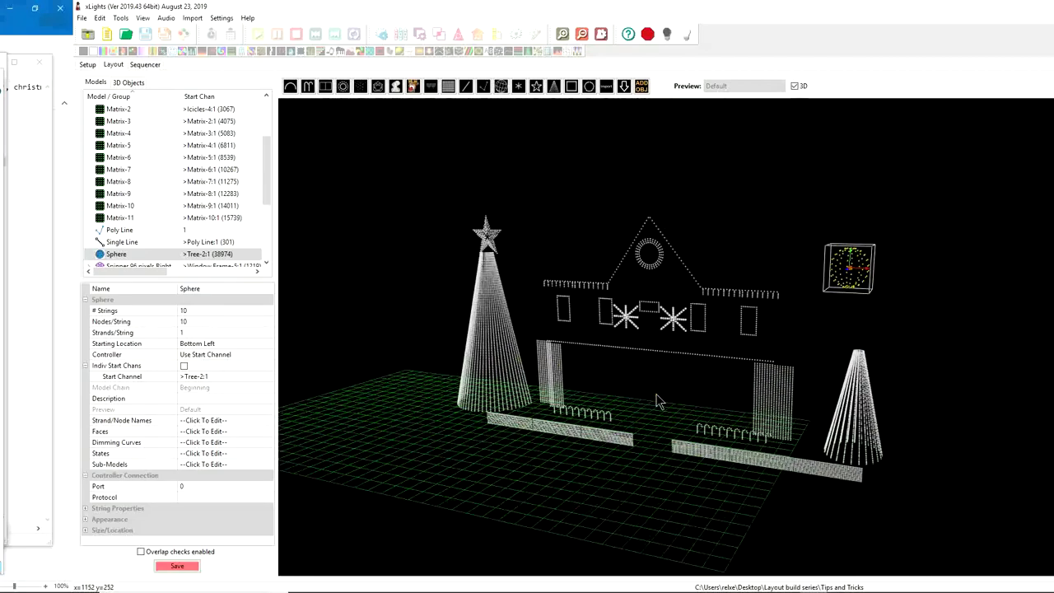
mouse_move(819, 277)
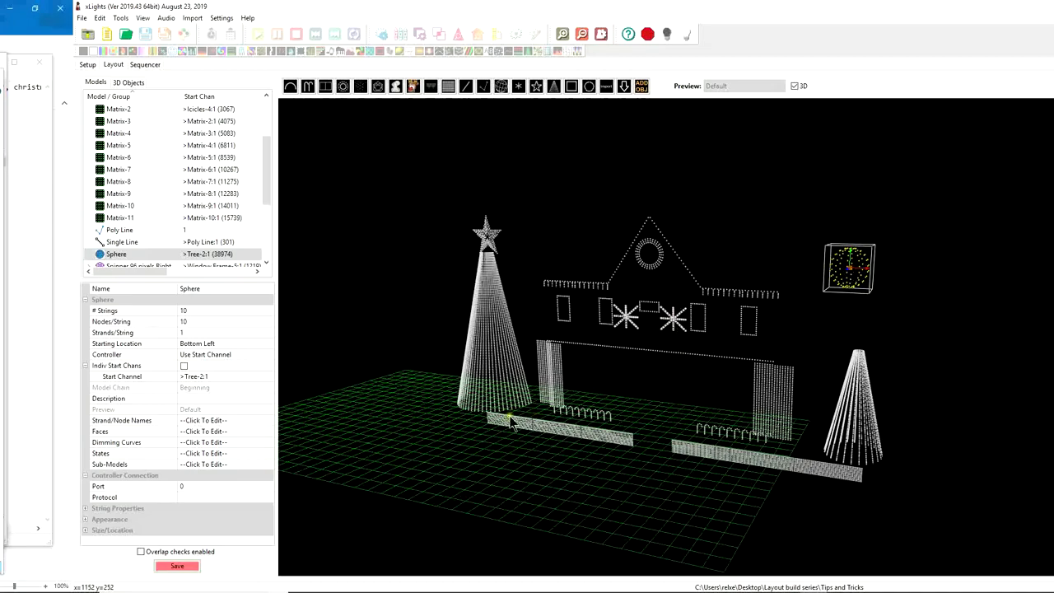
left_click_drag(510, 425, 577, 427)
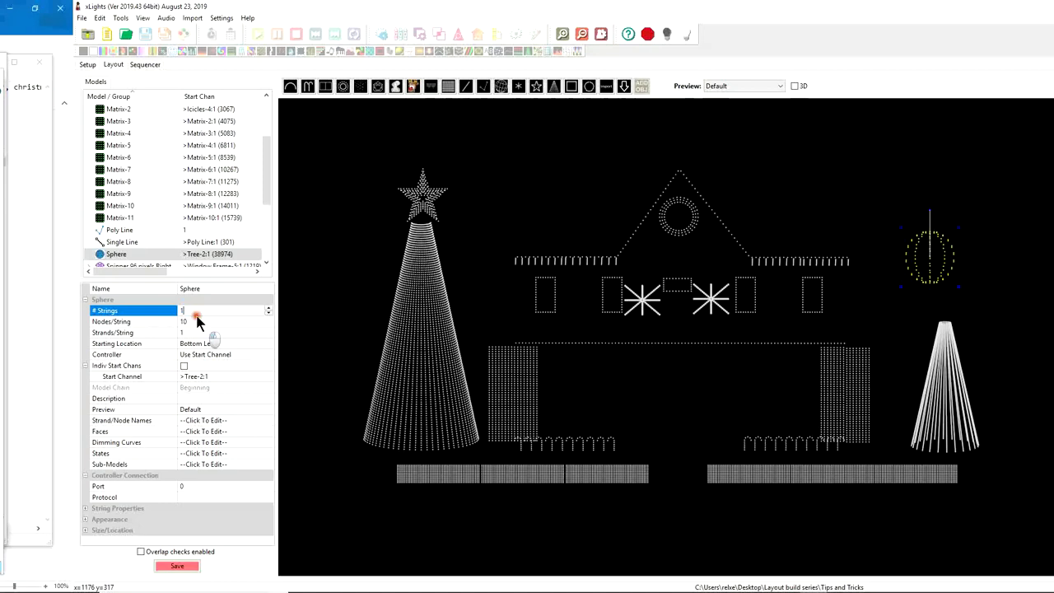
Step: Set the Sphere to 48 nodes per string and start editing Strands/String
left_click(222, 321)
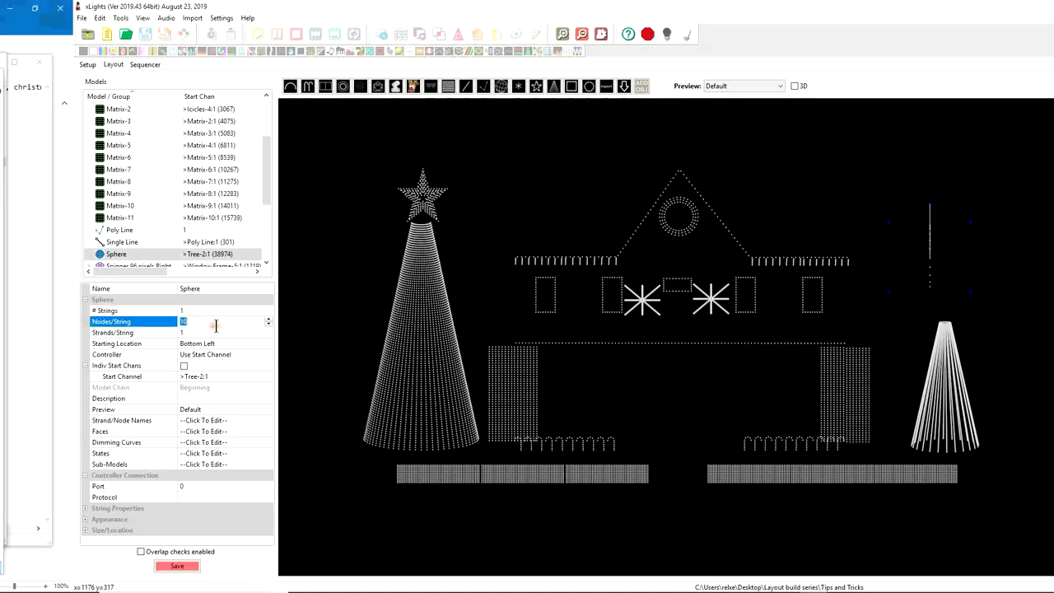
type("48")
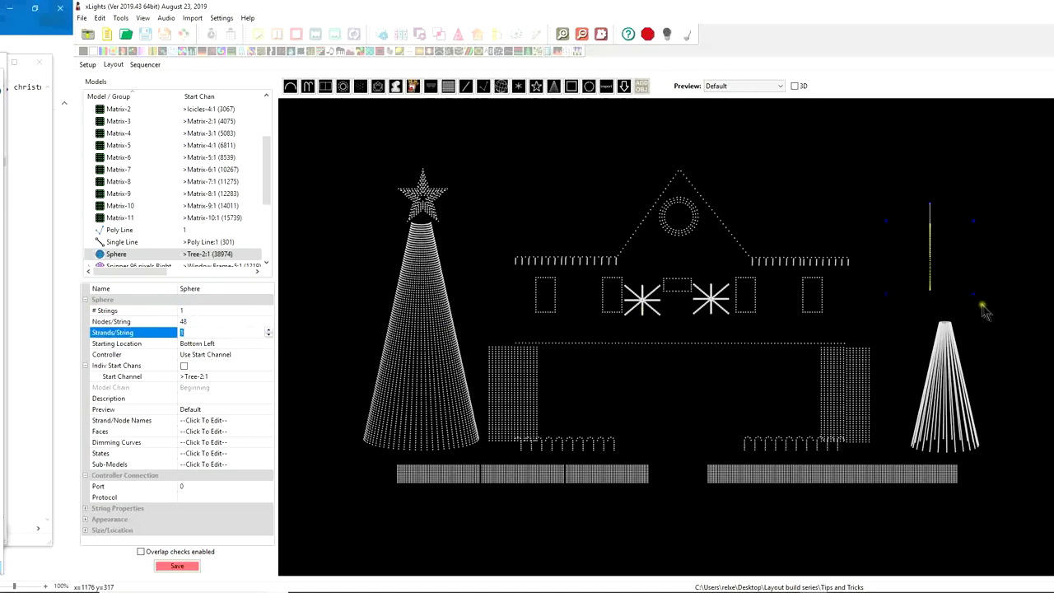
mouse_move(922, 326)
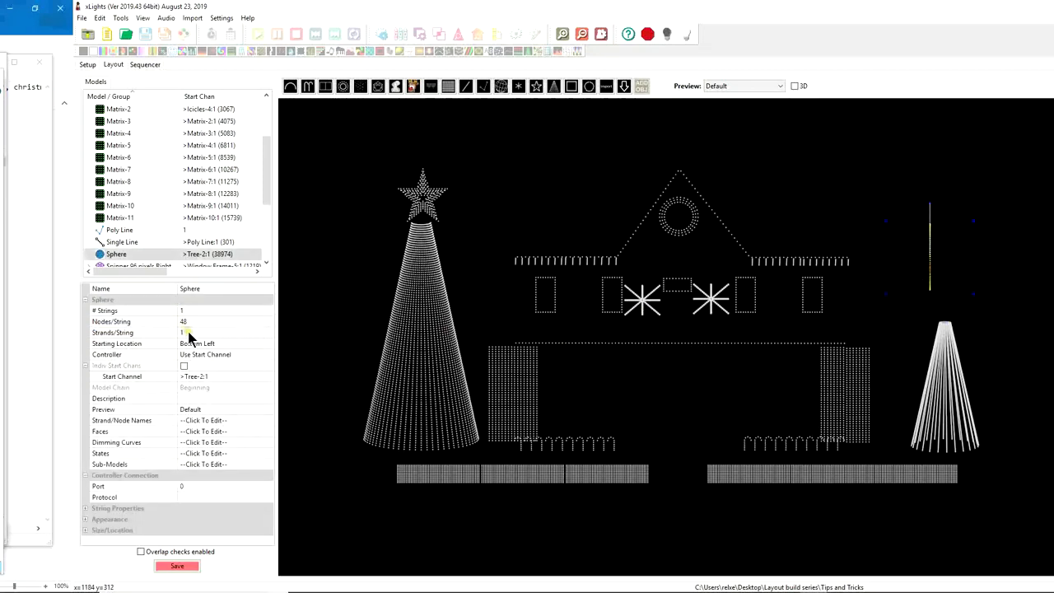
left_click(206, 332)
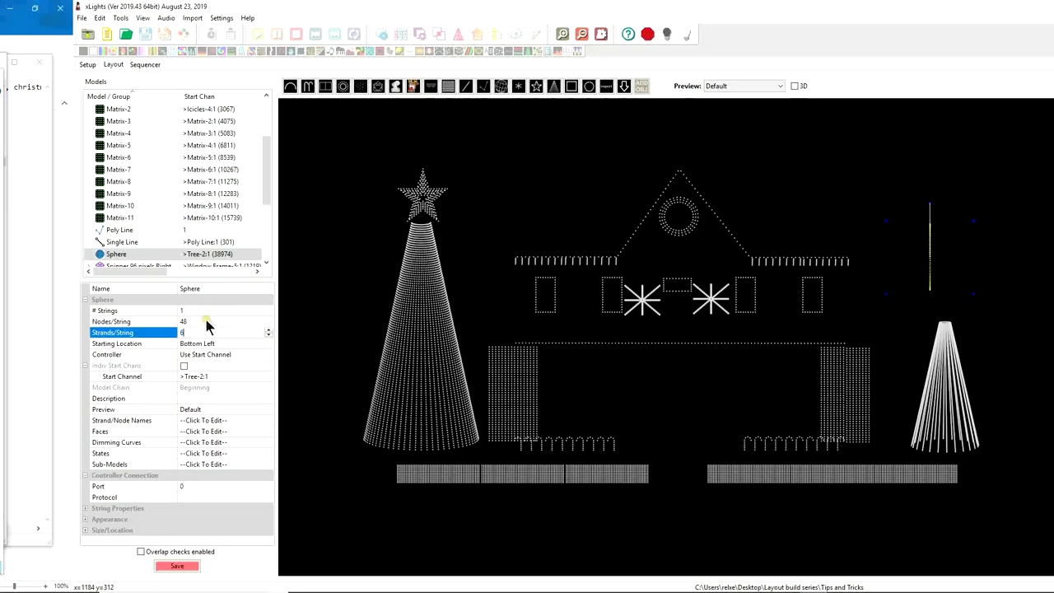
mouse_move(204, 322)
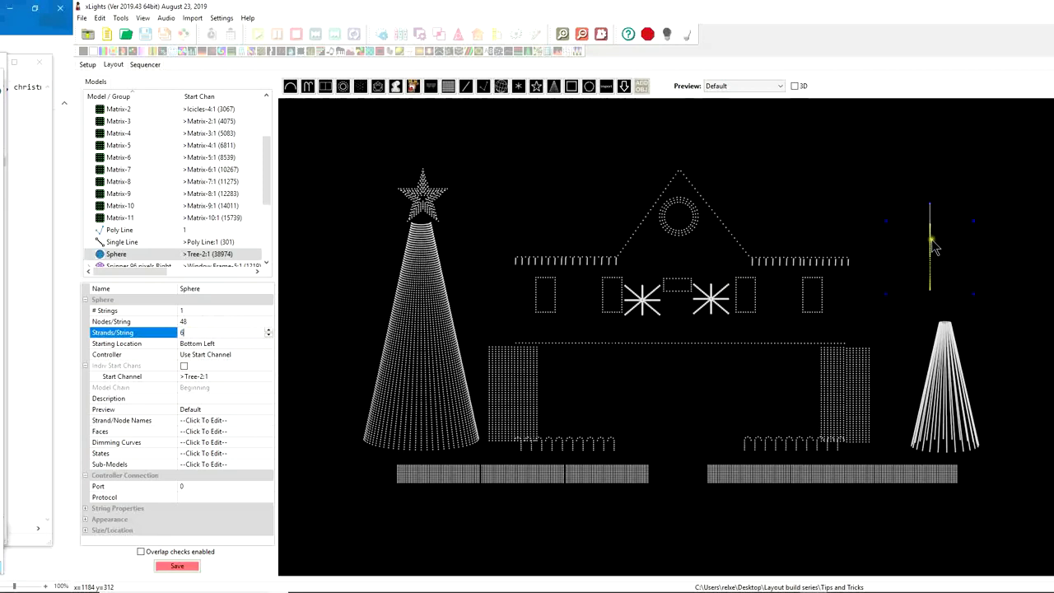
mouse_move(947, 237)
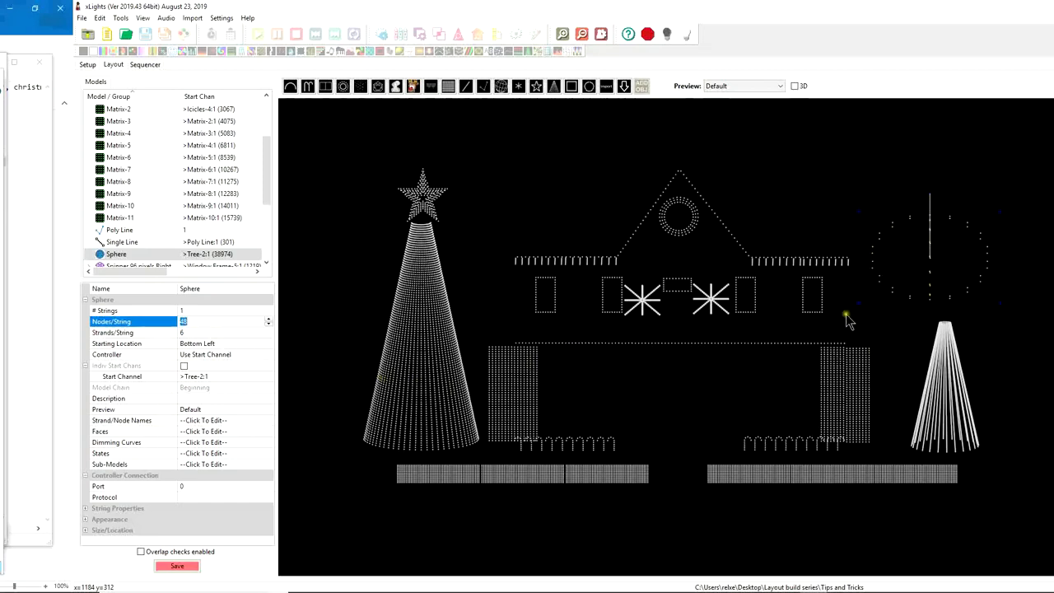
mouse_move(929, 251)
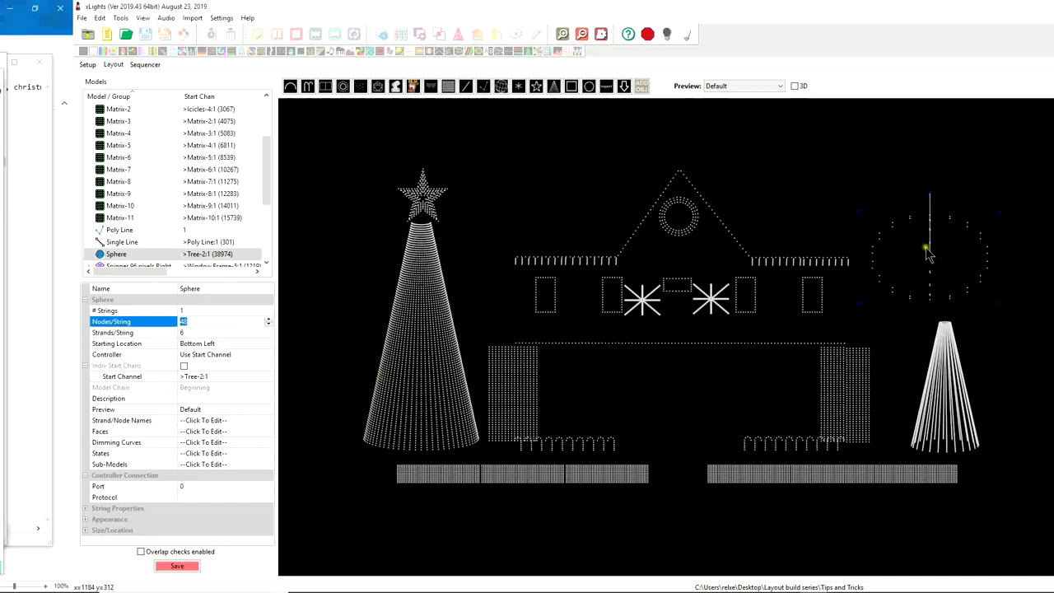
Step: Show the Sphere's Node Layout of 48 nodes over 6 strands, also in a browser
right_click(929, 250)
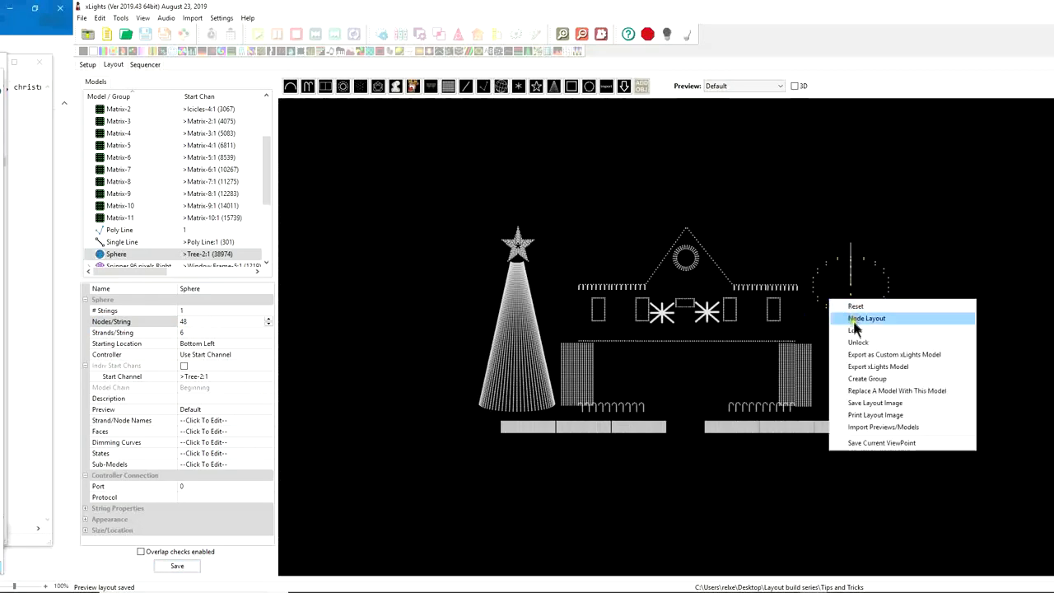
left_click(866, 318)
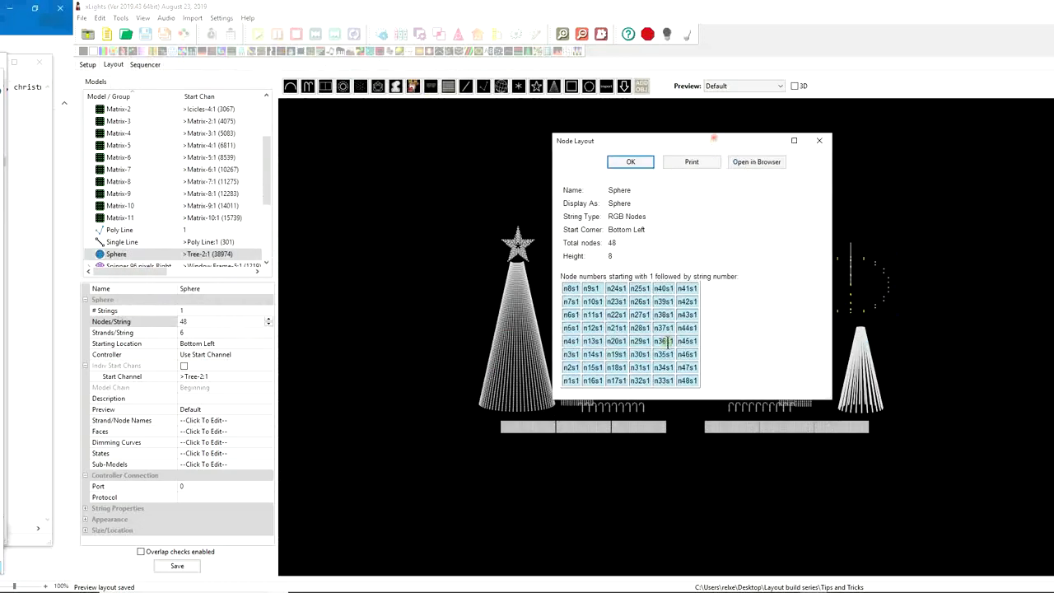
mouse_move(553, 284)
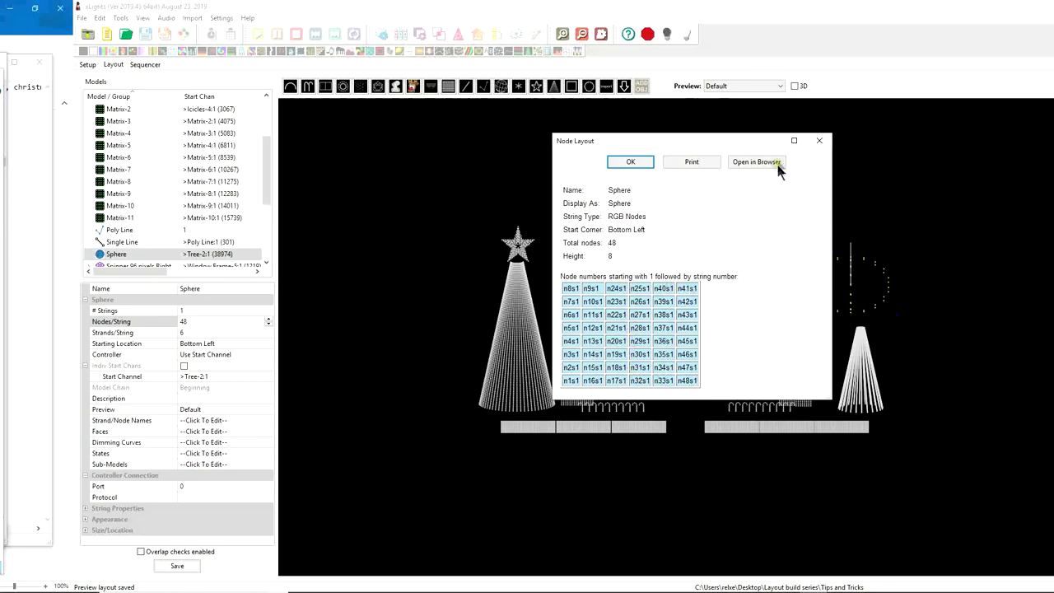
left_click(629, 161)
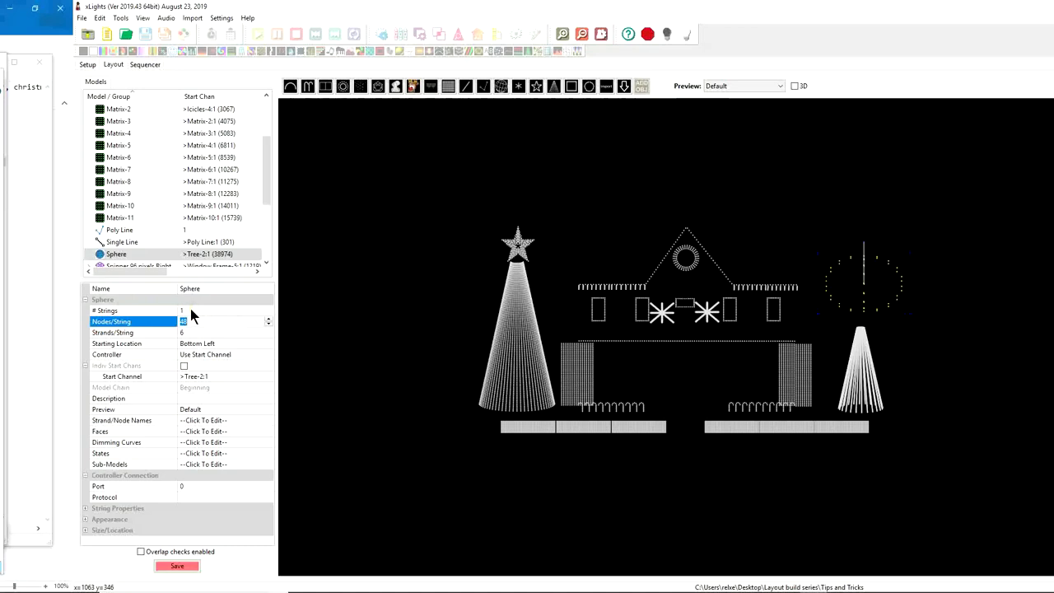
Step: Set Nodes/String to 100 and show the Sphere's node numbering grid
type("100")
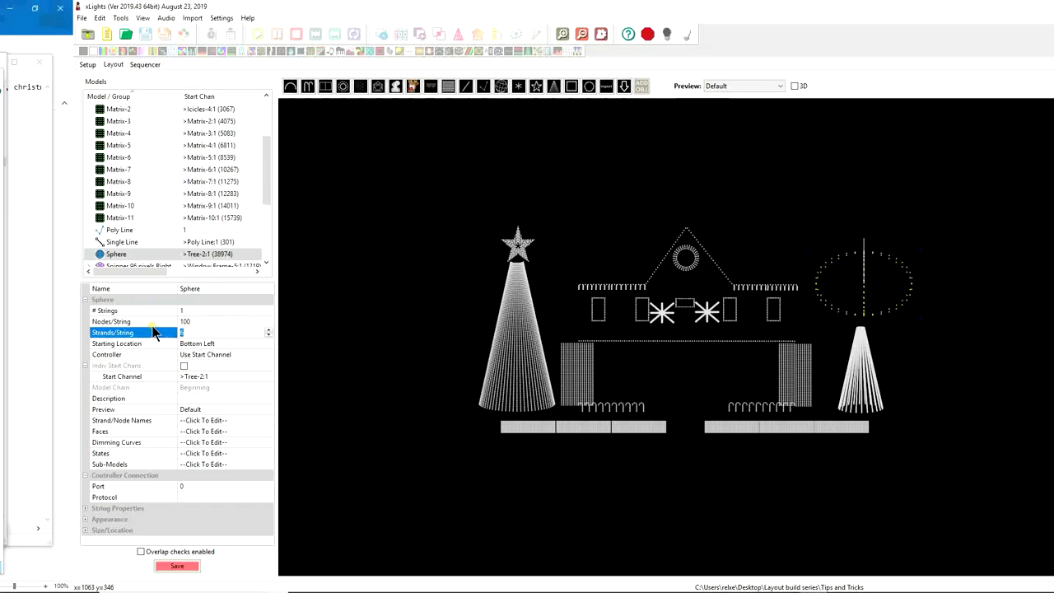
mouse_move(244, 349)
type("10")
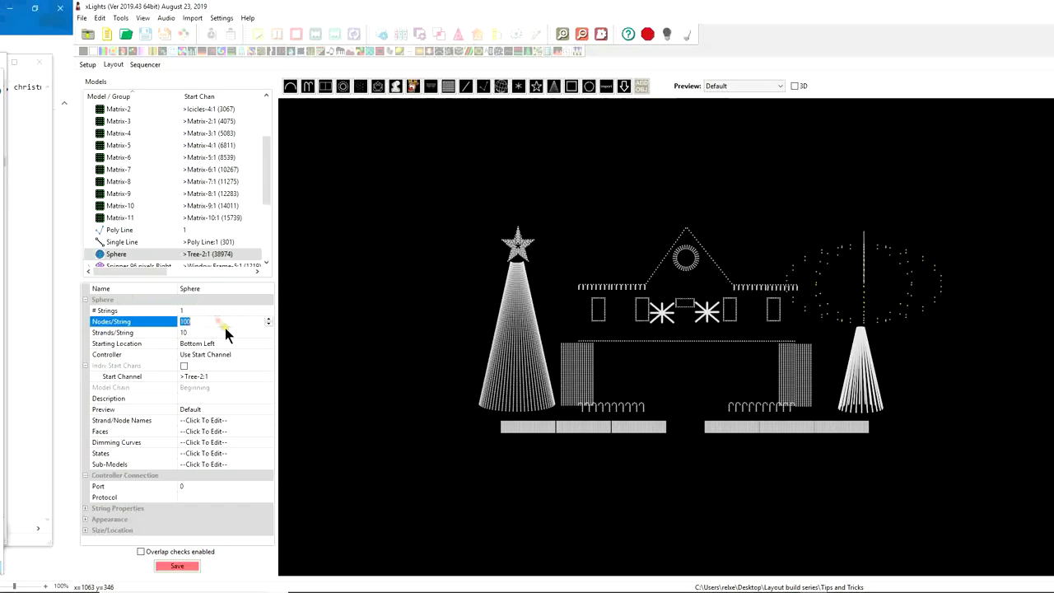
mouse_move(777, 247)
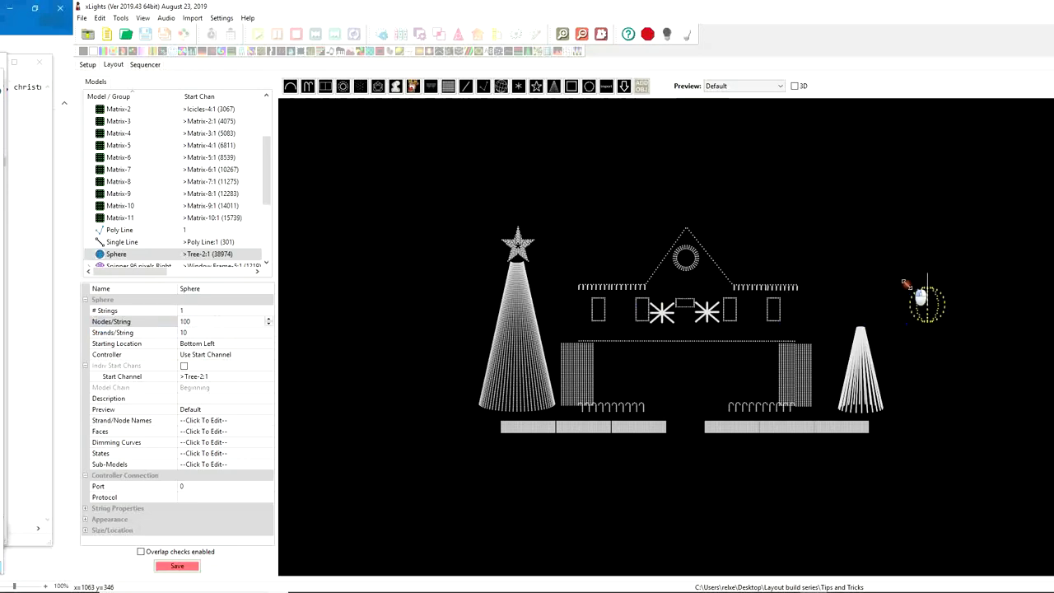
left_click_drag(925, 299, 859, 303)
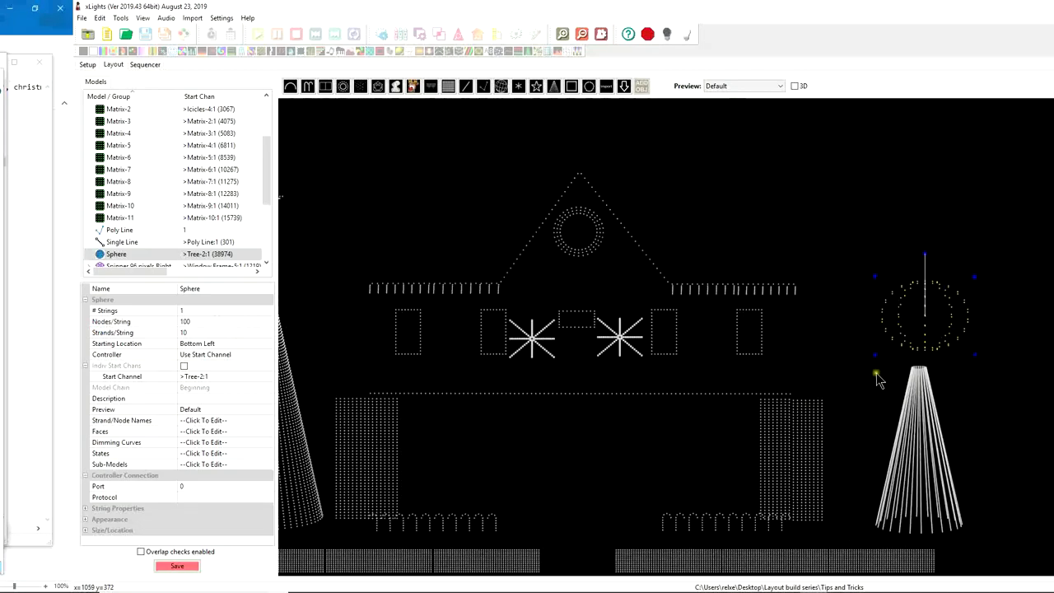
right_click(876, 376)
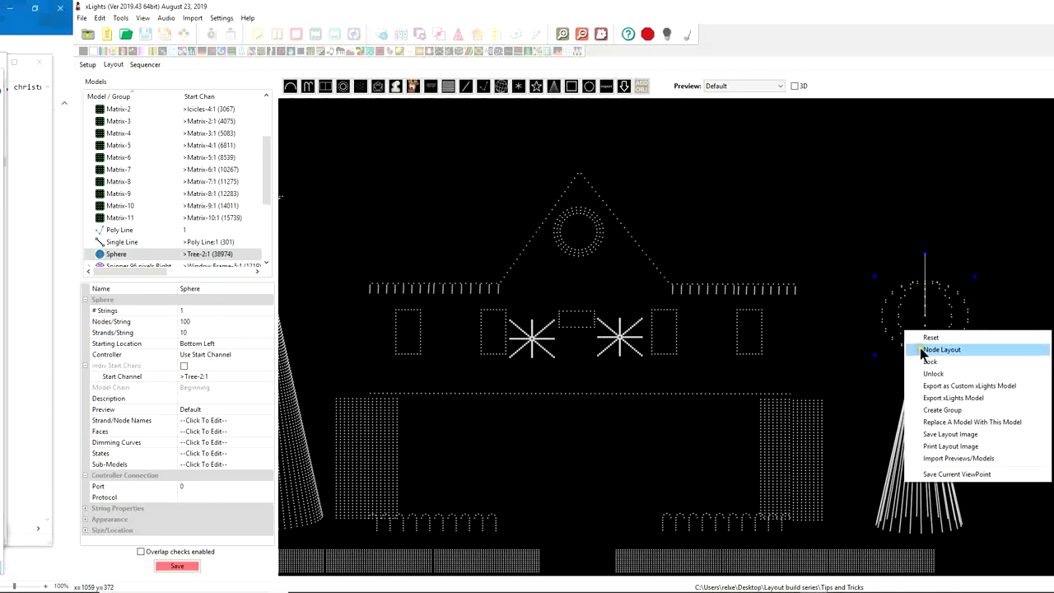
left_click(941, 349)
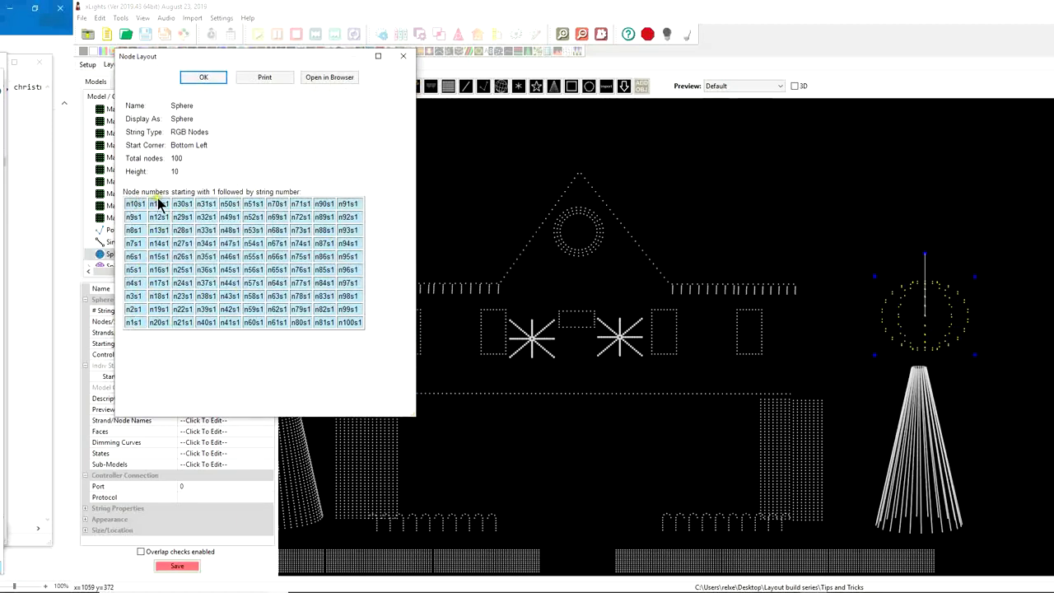
mouse_move(227, 215)
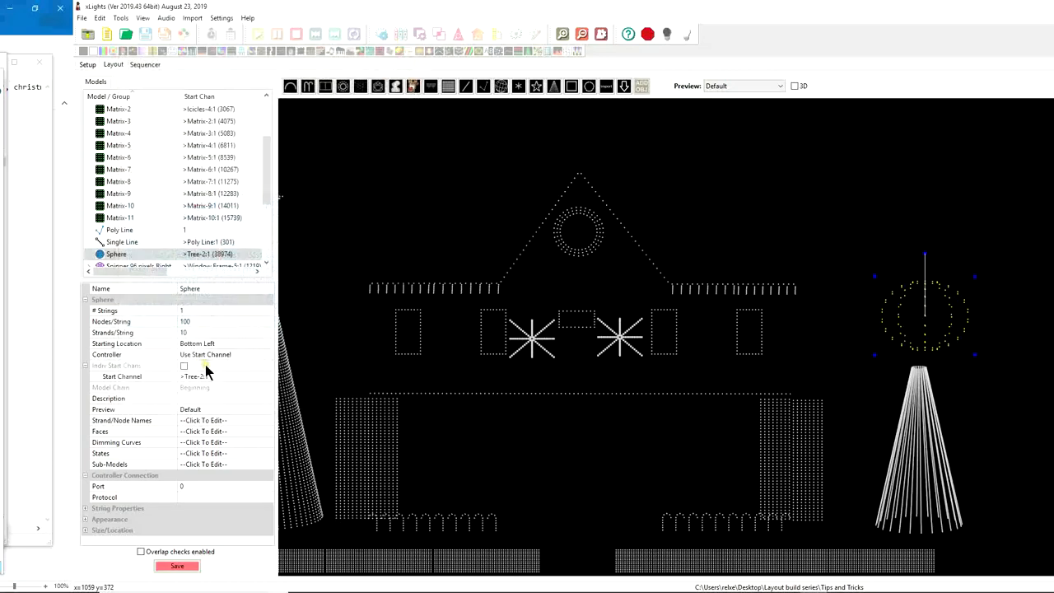
Step: Set the Sphere's Starting Location to Top Left instead of Bottom Left
left_click(222, 354)
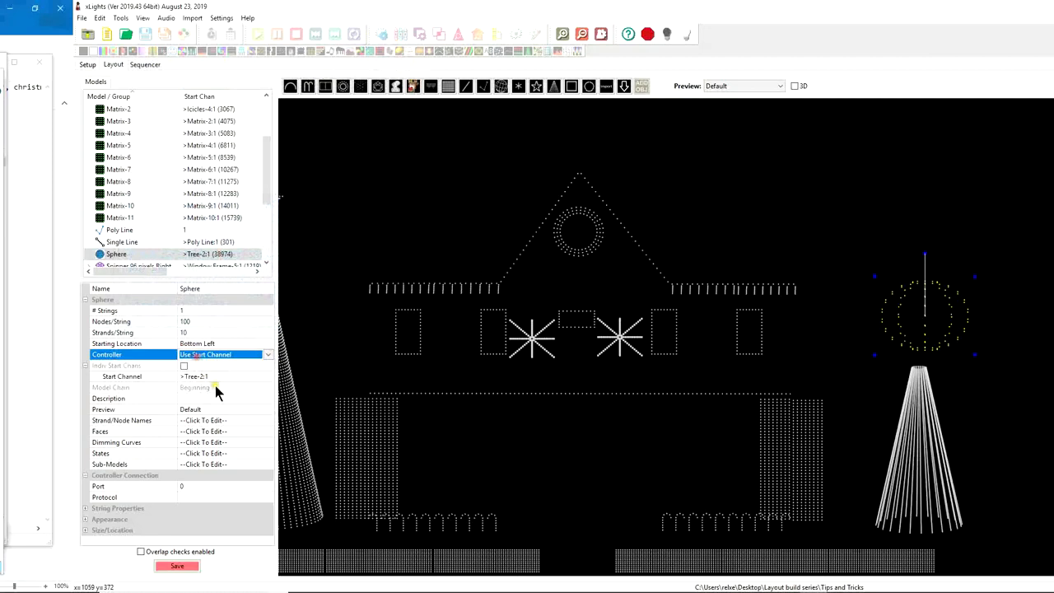
left_click(117, 344)
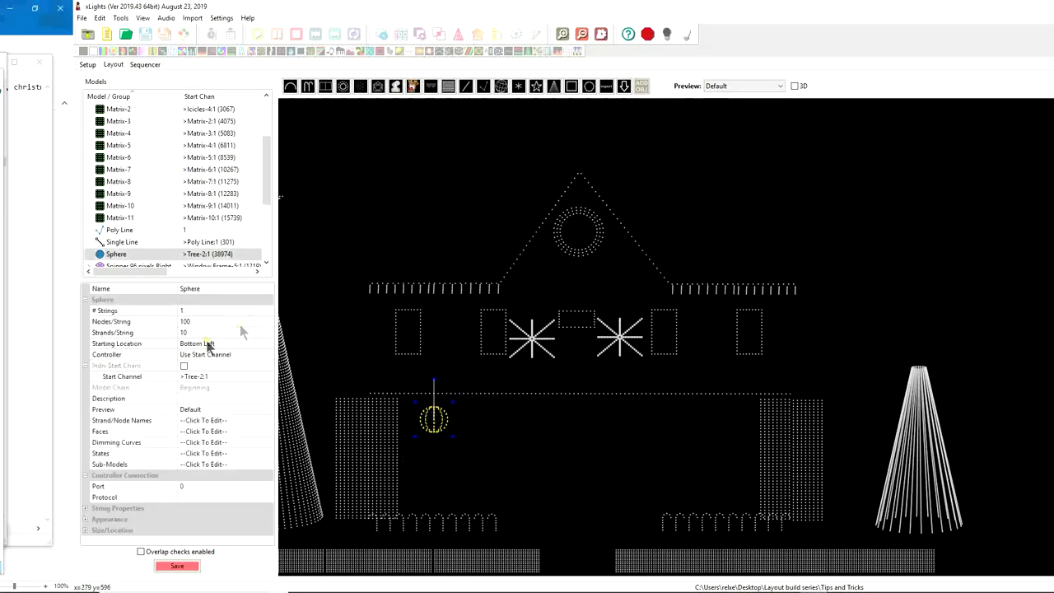
left_click(267, 344)
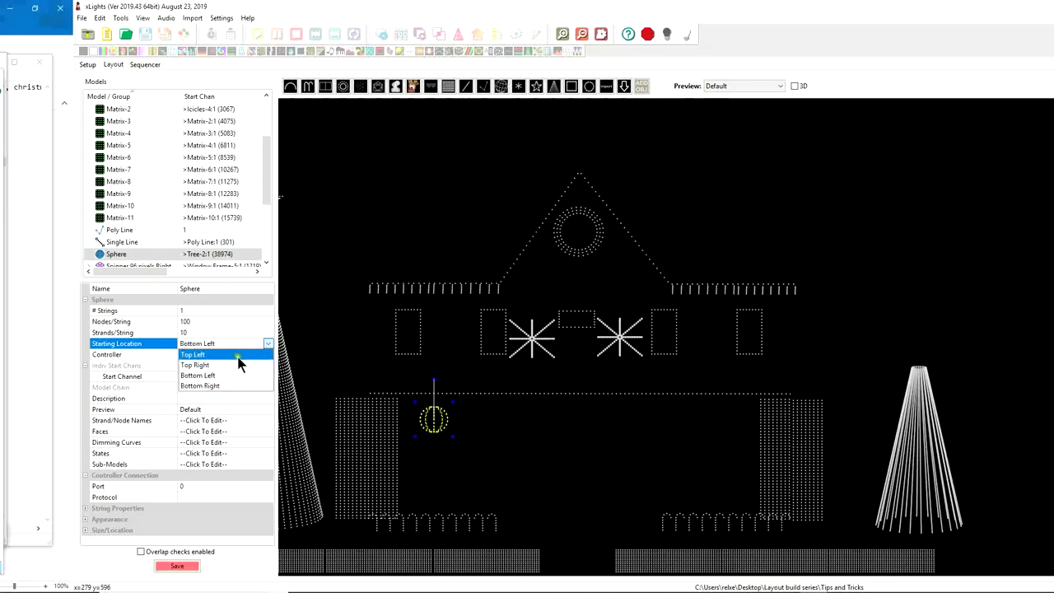
left_click(193, 354)
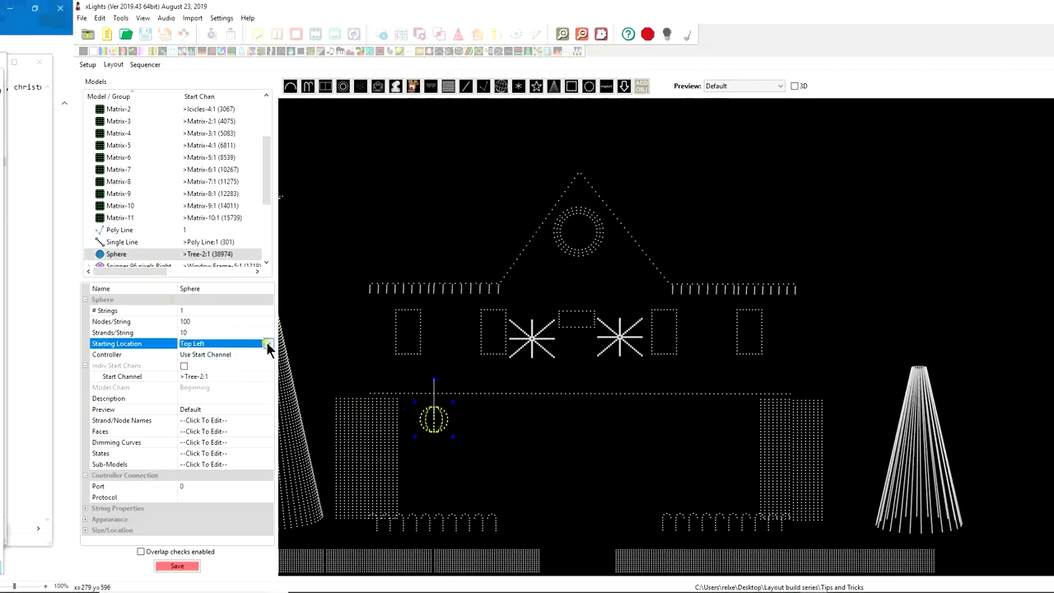
left_click(268, 344)
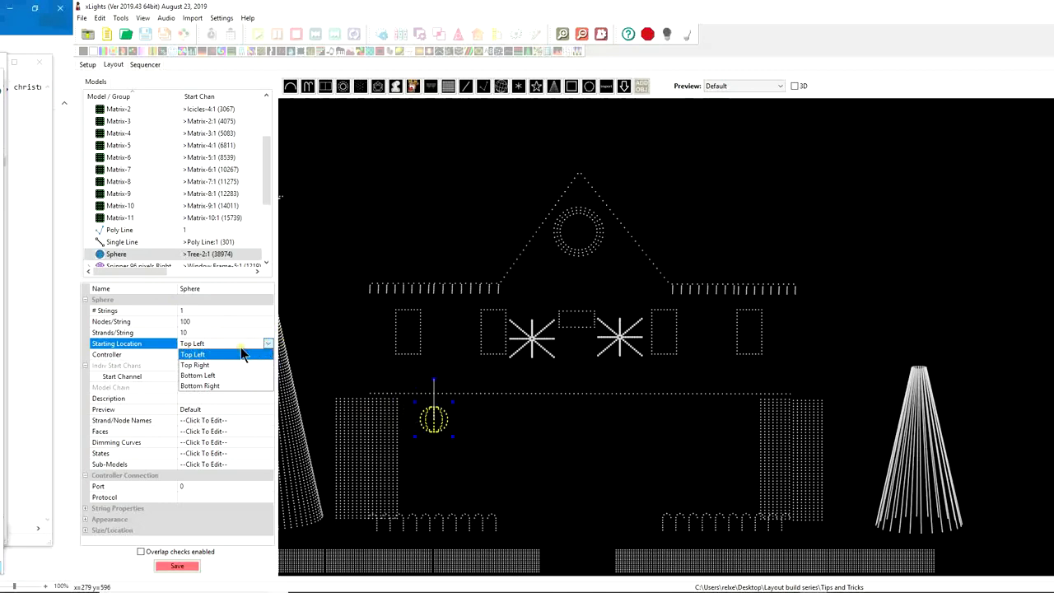
mouse_move(194, 365)
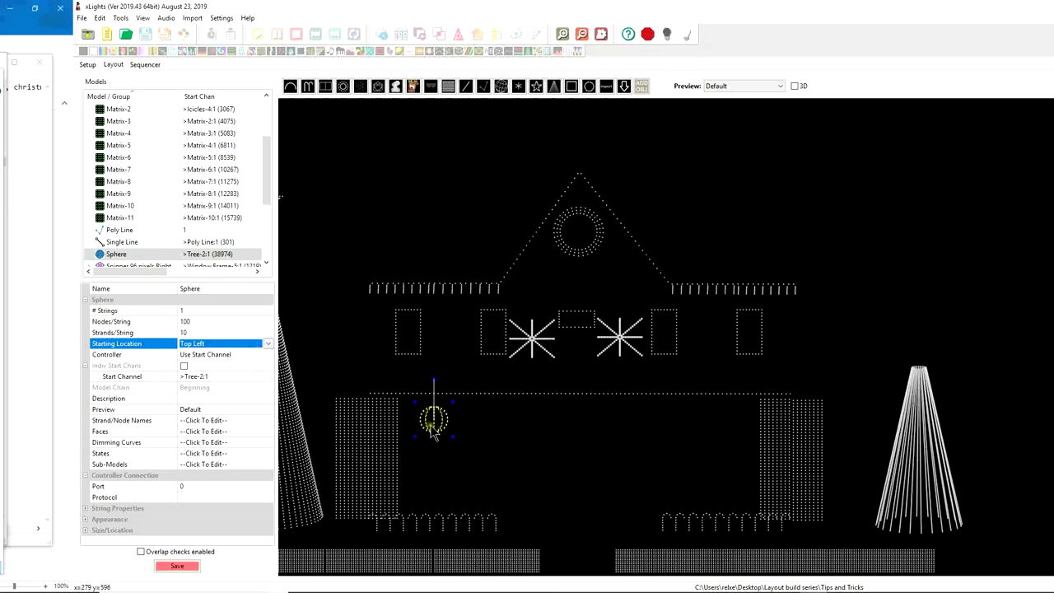
Step: Deselect all models so the house layout shows with nothing highlighted
left_click(119, 122)
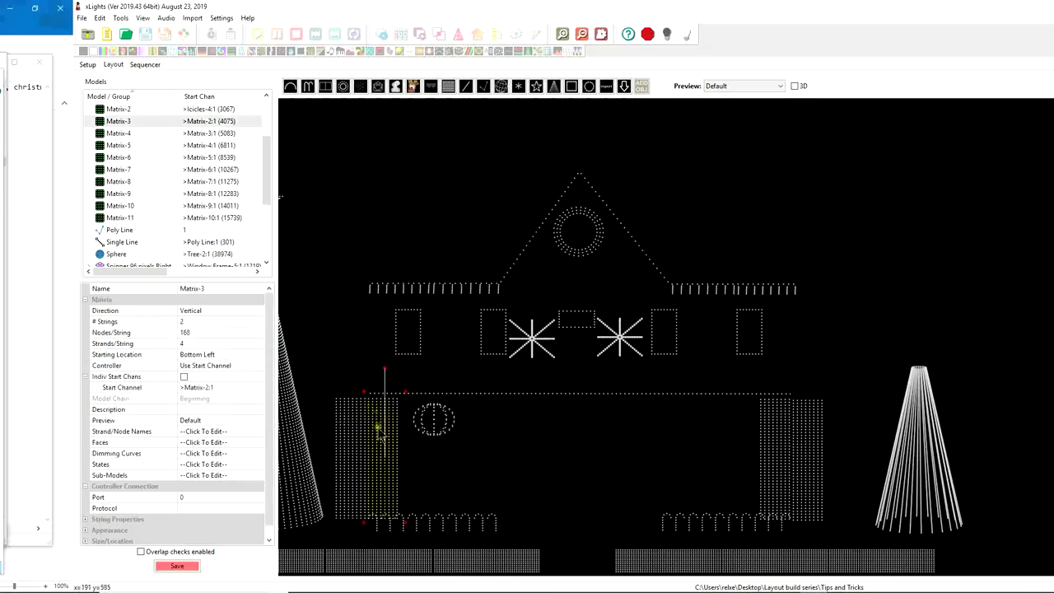
left_click(118, 158)
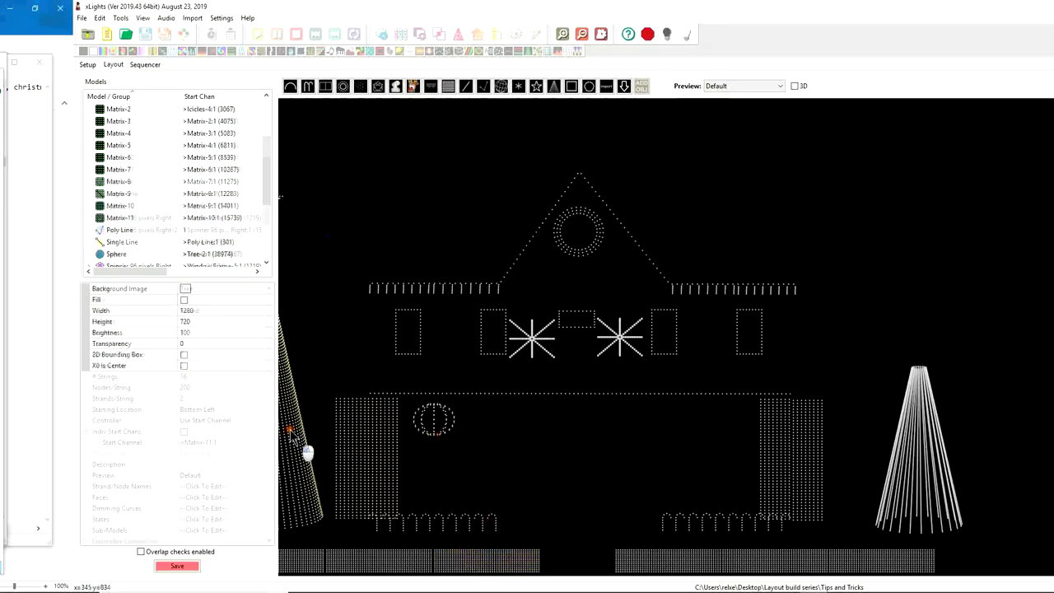
Step: Show the Sphere's Node Layout with 100 nodes starting top left
right_click(434, 418)
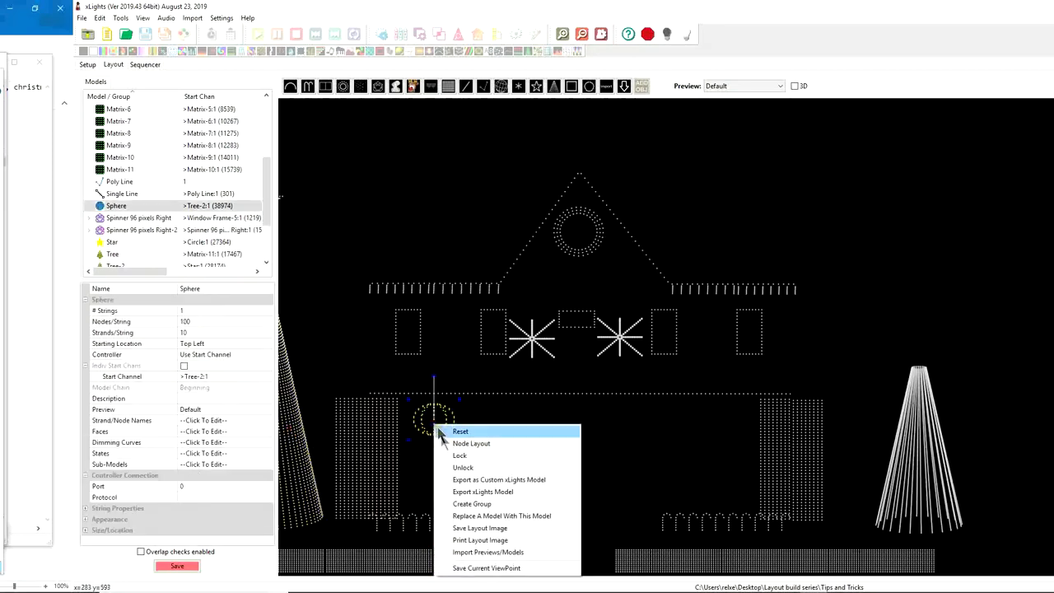
left_click(471, 443)
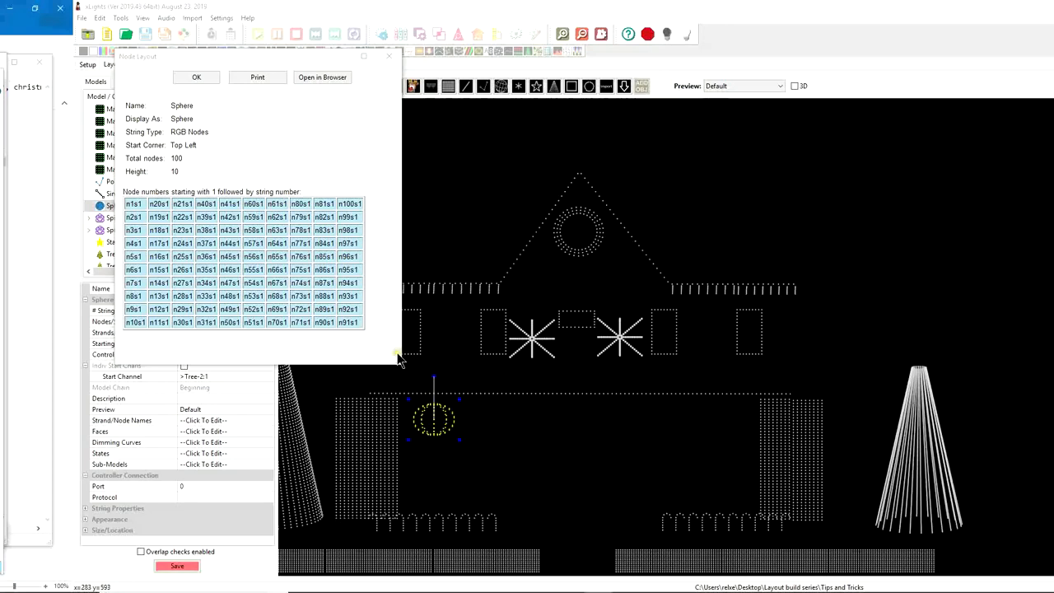
mouse_move(997, 378)
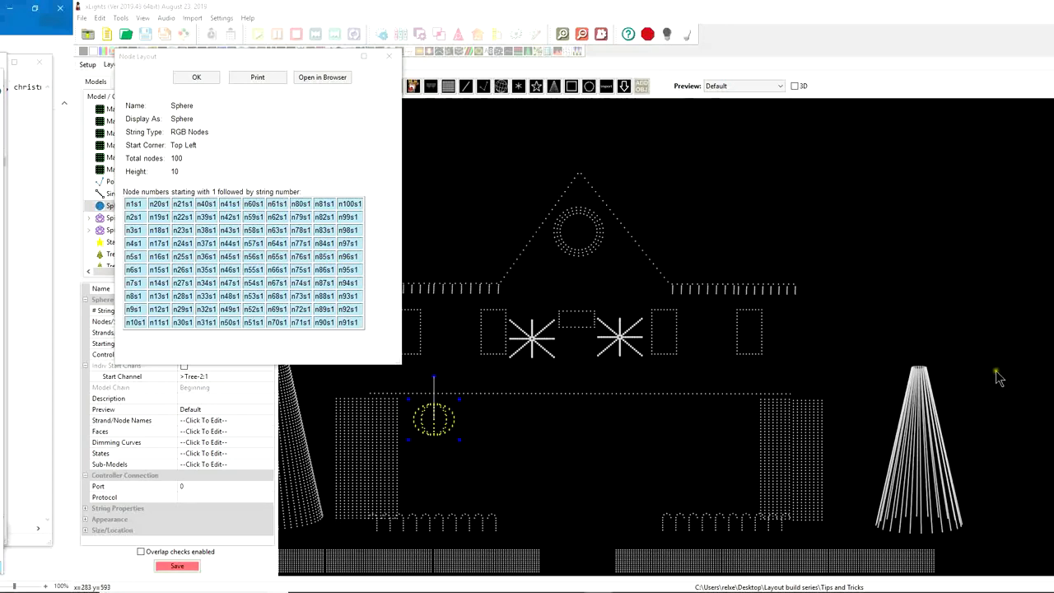
mouse_move(631, 231)
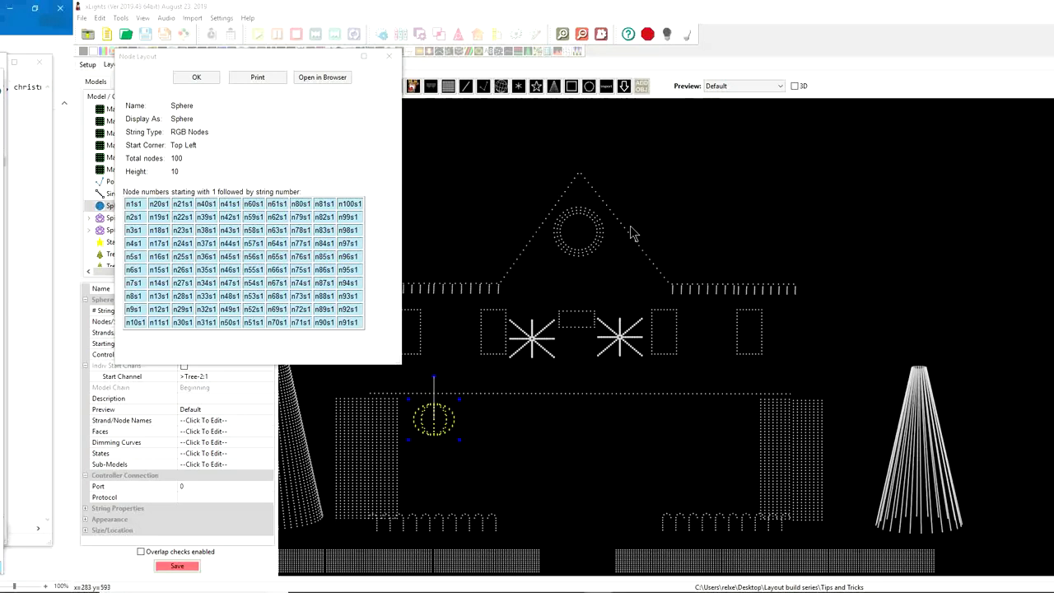
mouse_move(622, 223)
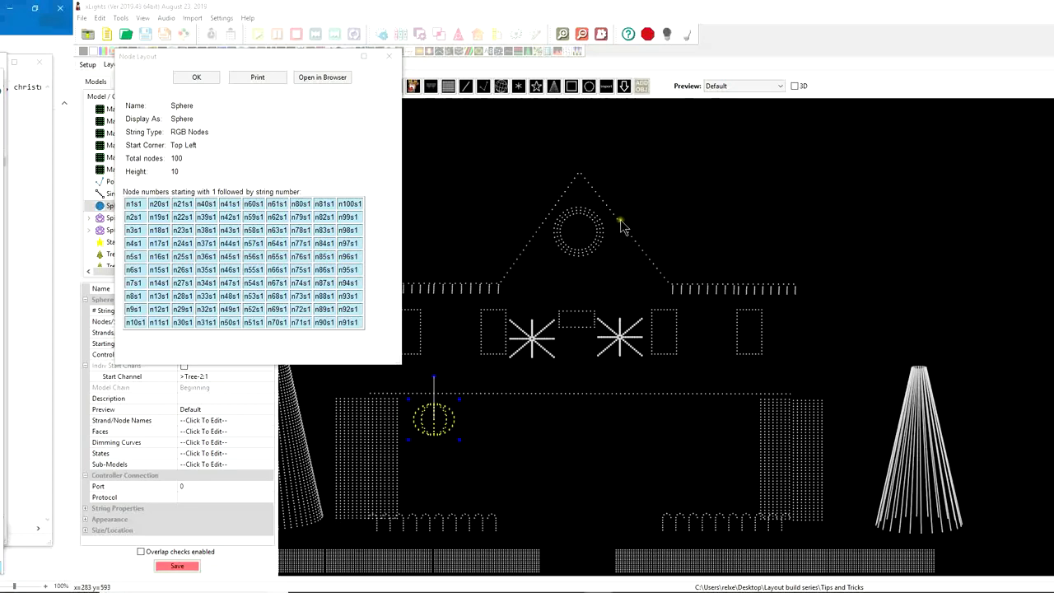
mouse_move(520, 272)
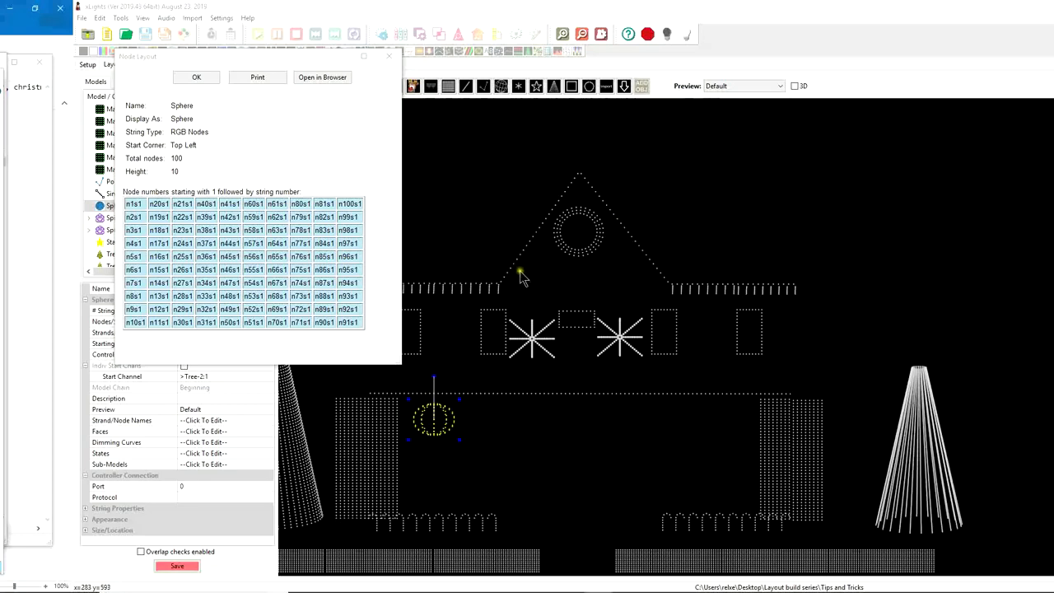